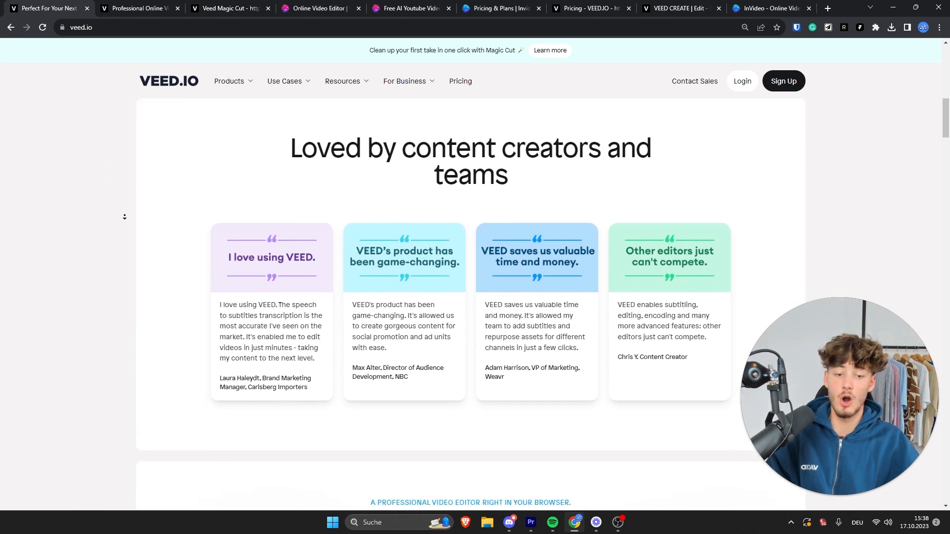
Scroll the VEED.IO homepage, return to top, view Use Cases, then expand the Products menu of tools.
scroll(up, 3)
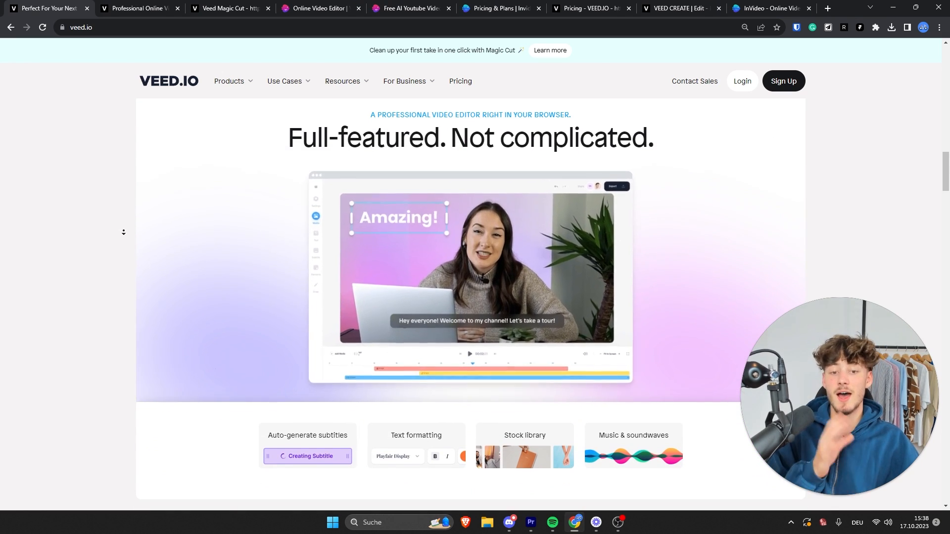
scroll(down, 3)
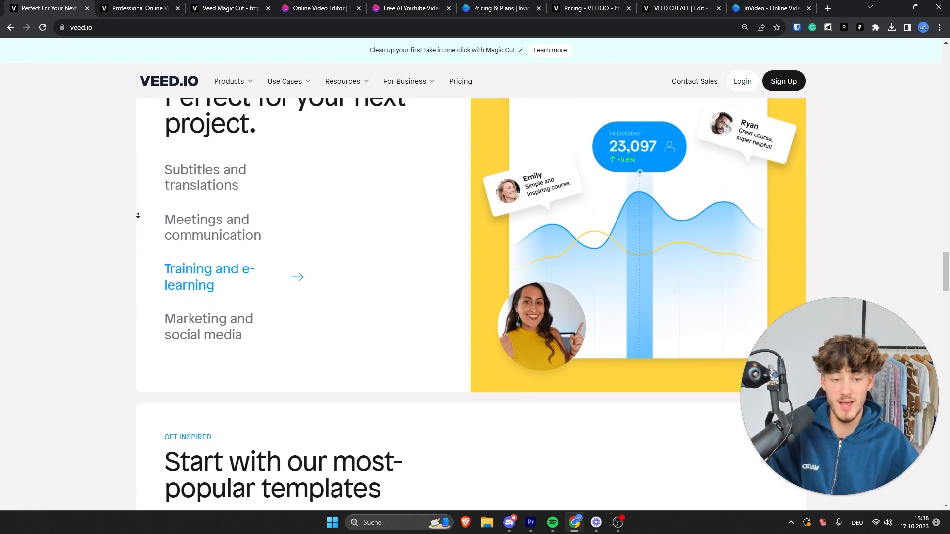
scroll(down, 3)
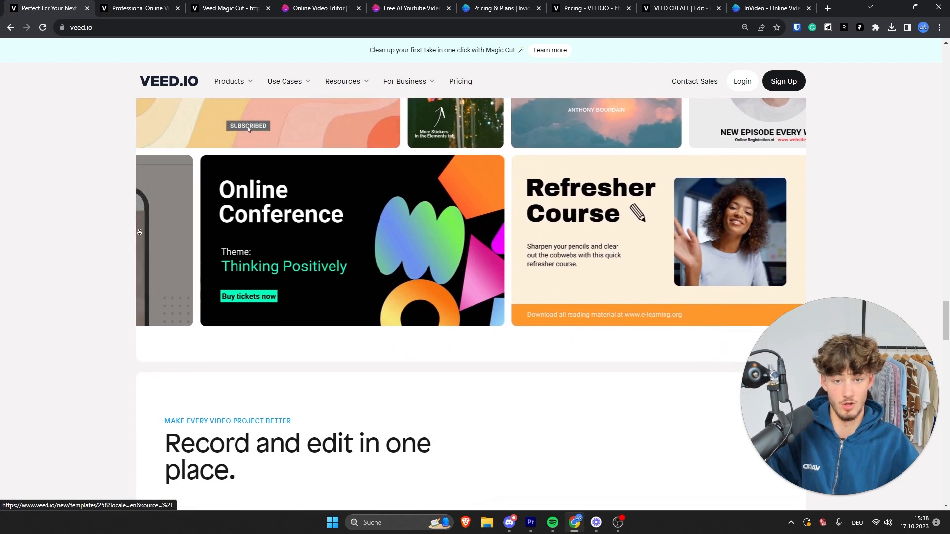
scroll(down, 3)
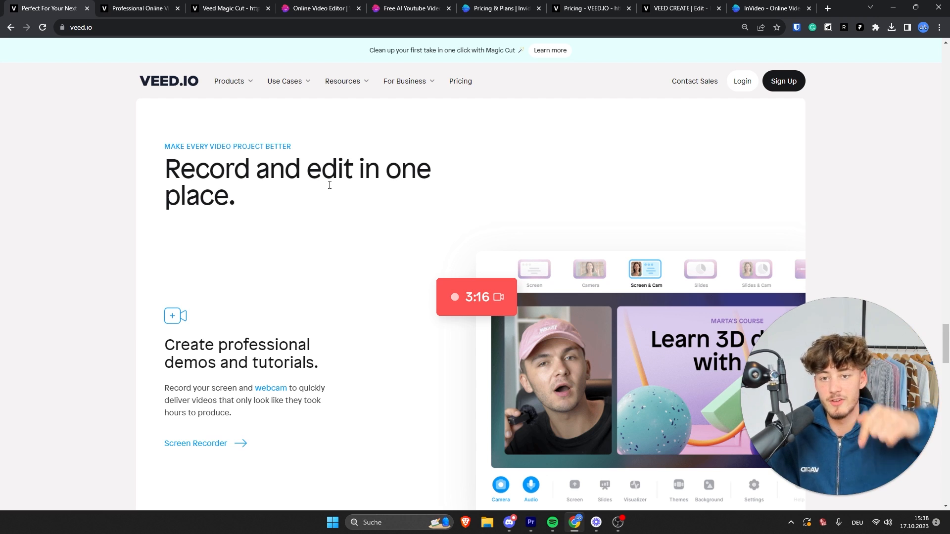
mouse_move(397, 262)
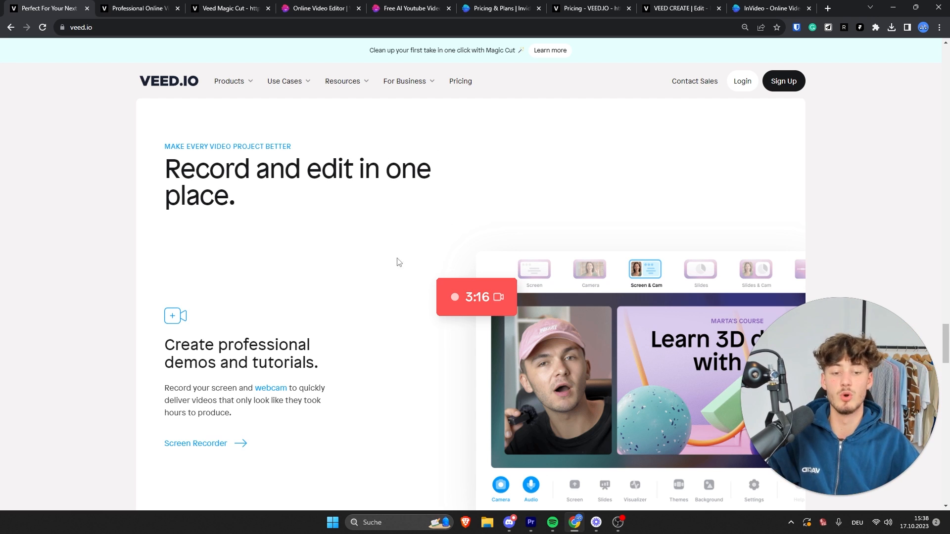
click(141, 8)
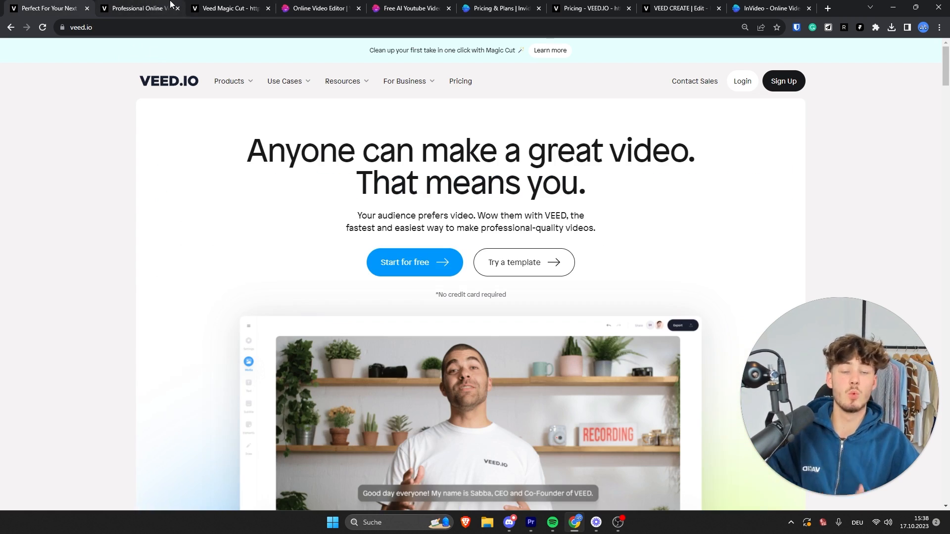
click(285, 81)
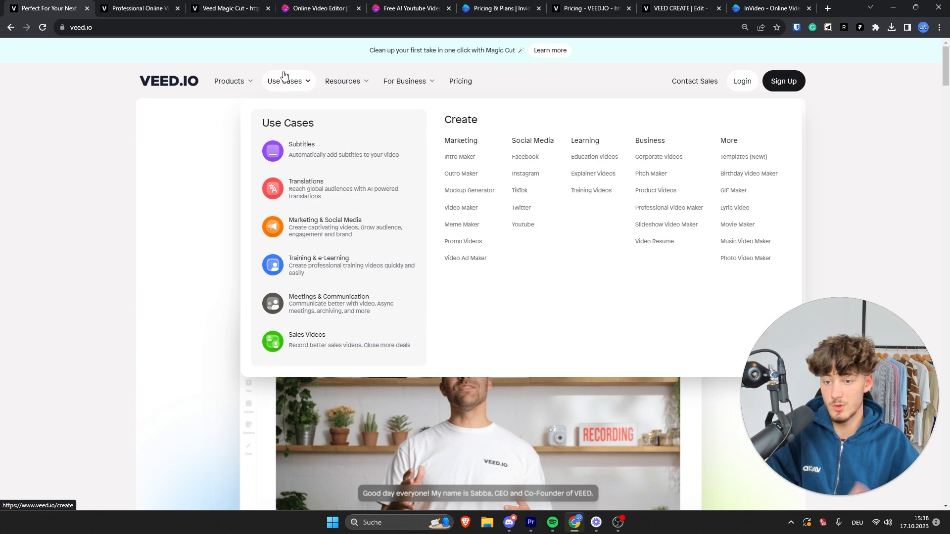
mouse_move(314, 119)
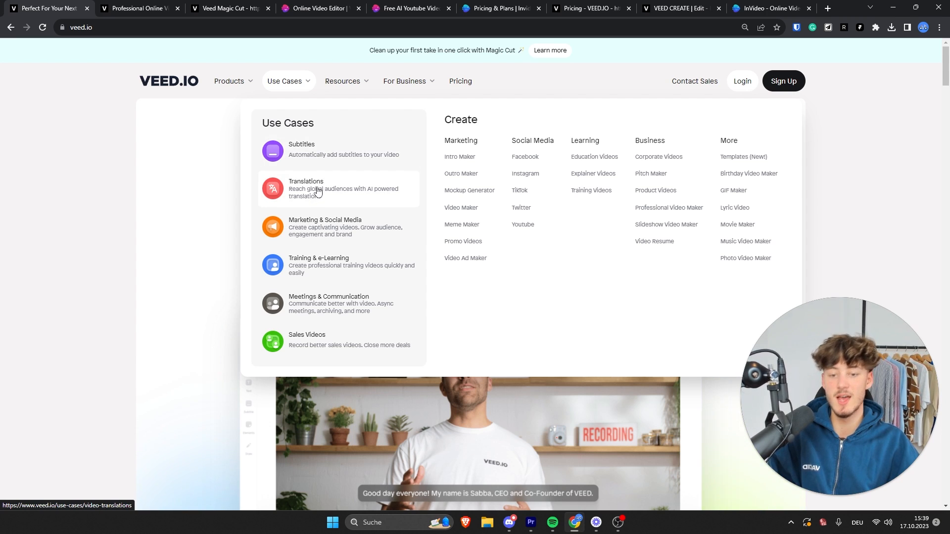
mouse_move(311, 228)
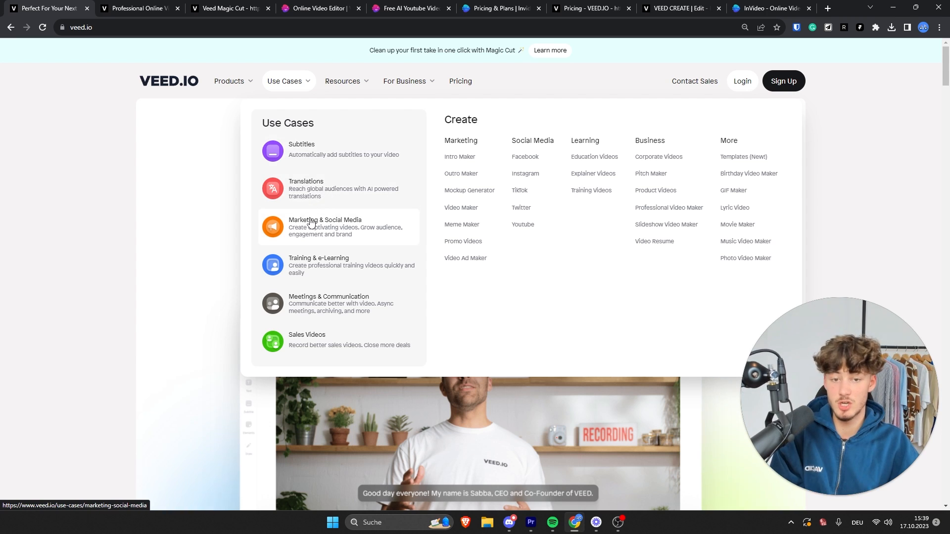
click(228, 80)
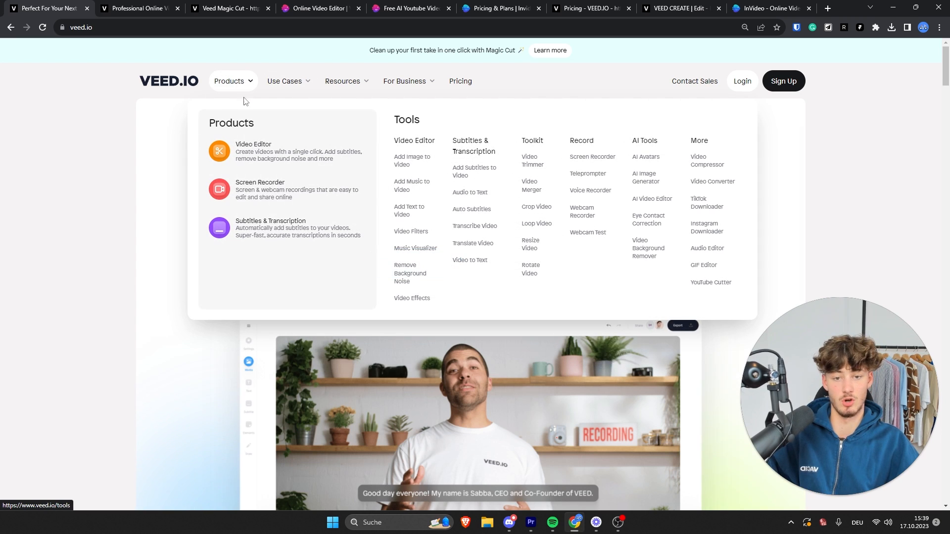
View VEED's online video editor page and scroll InVideo's homepage to its templates section.
click(254, 144)
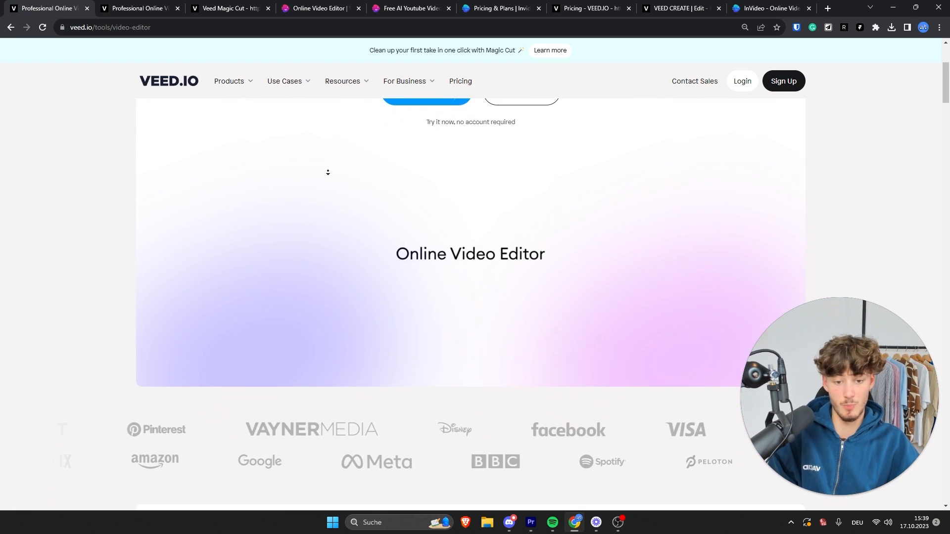
scroll(down, 3)
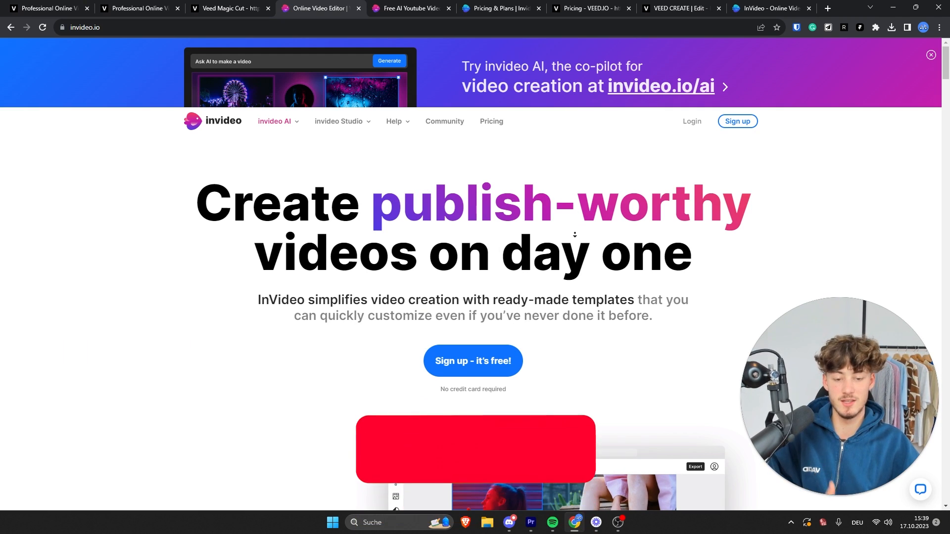
scroll(down, 3)
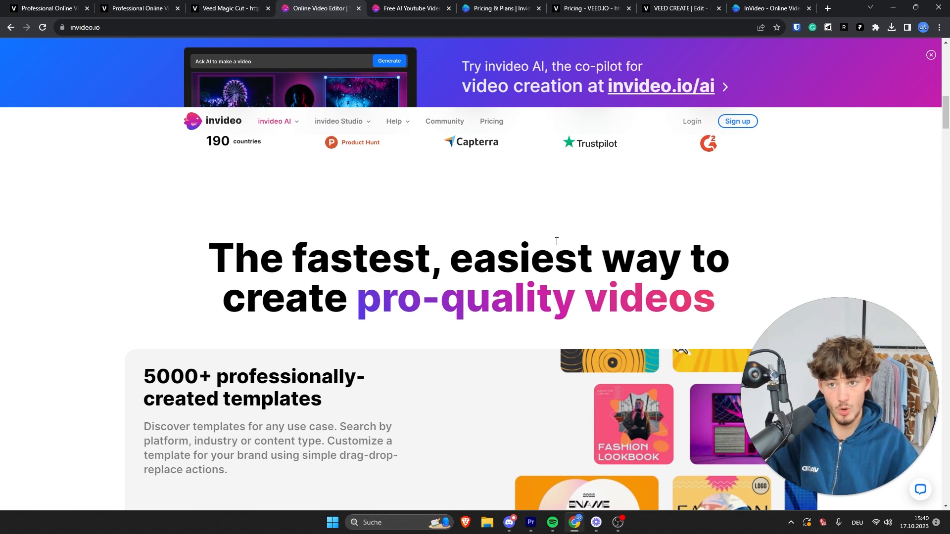
mouse_move(284, 57)
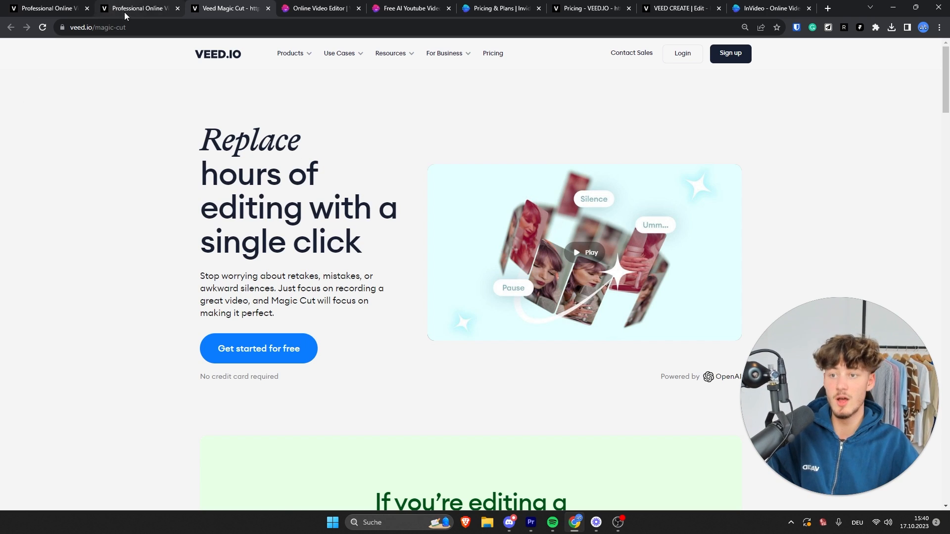
Set Magic Cut's savings calculator to a one-hour video, showing 3 hours and 2400 clicks saved.
click(121, 28)
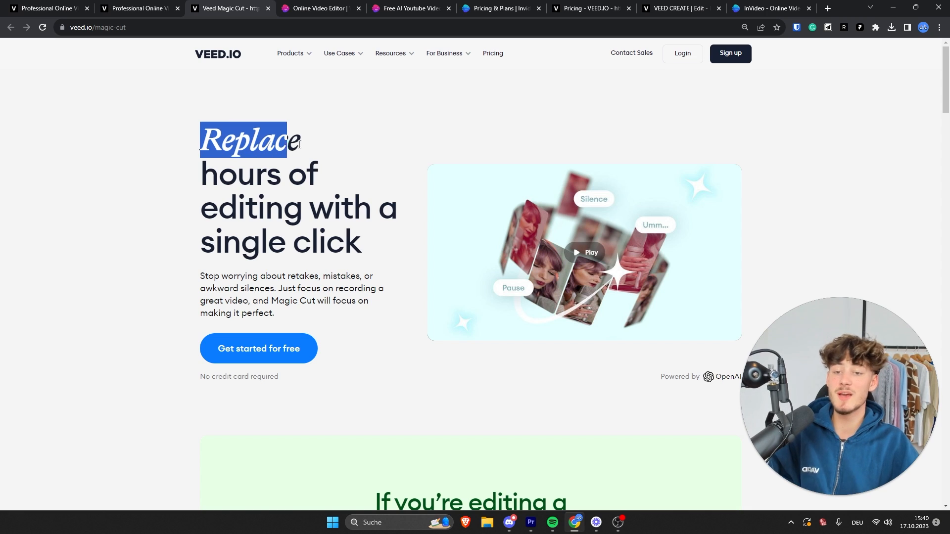
click(194, 223)
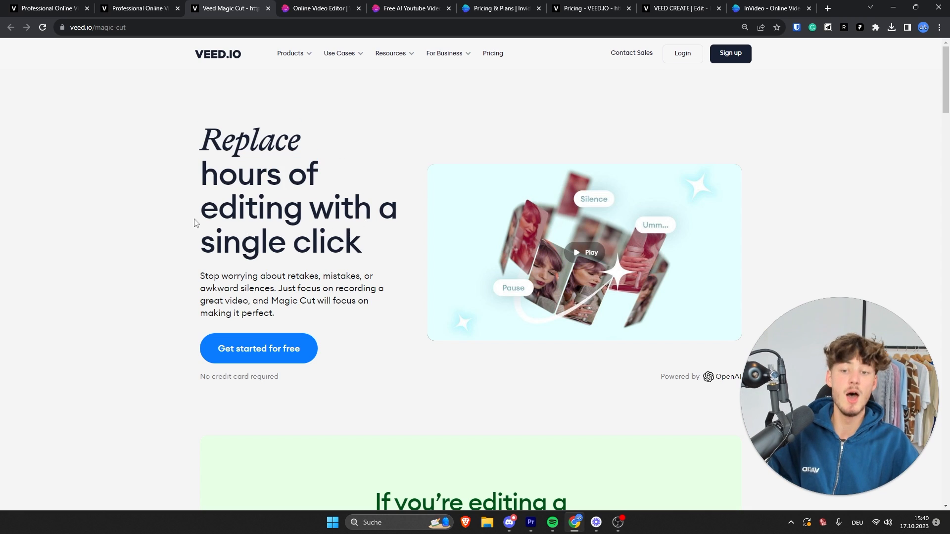
scroll(down, 3)
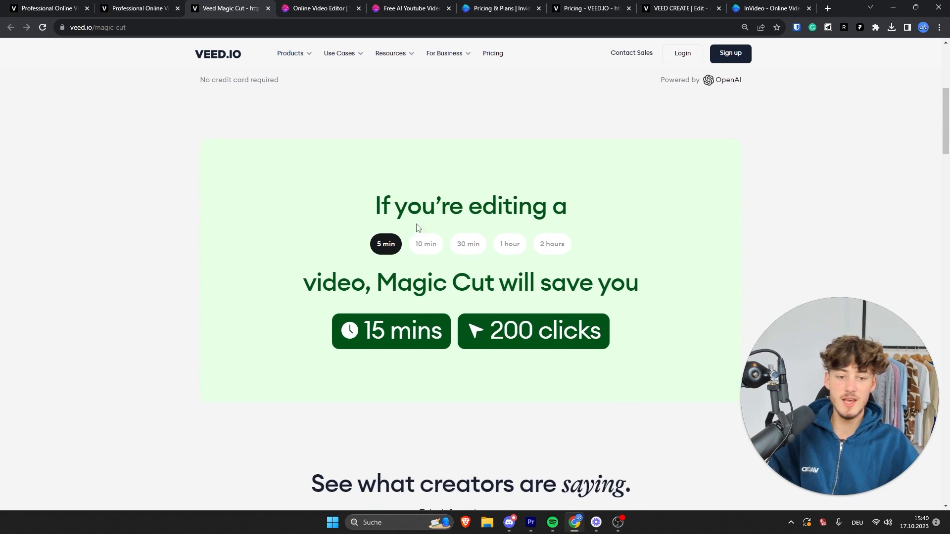
click(509, 243)
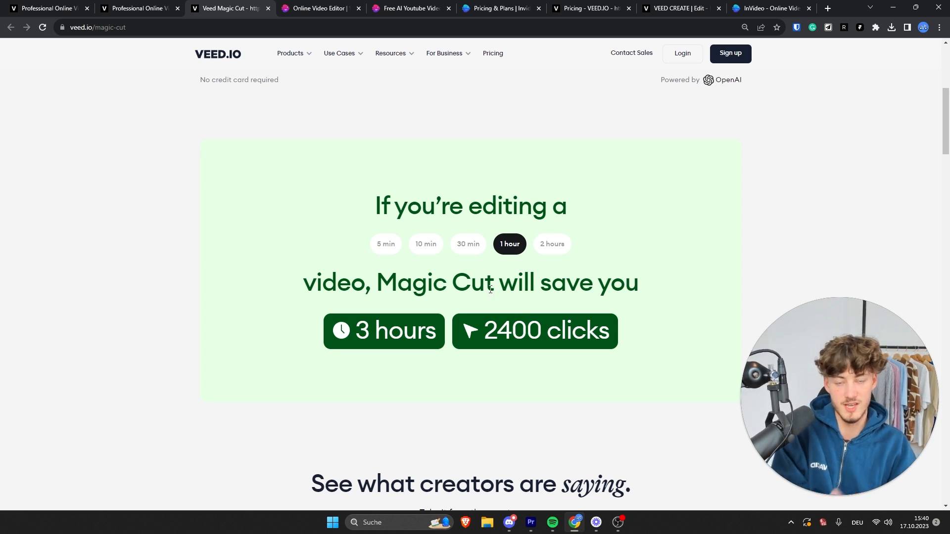
Read Magic Cut's No Ums, No Silences and No Mistakes sections, ending back at the intro.
scroll(down, 3)
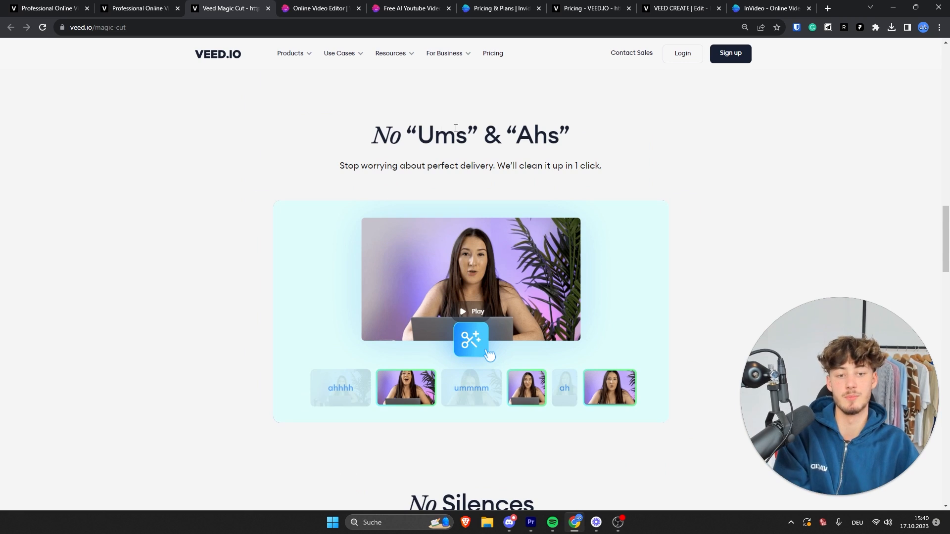
scroll(down, 3)
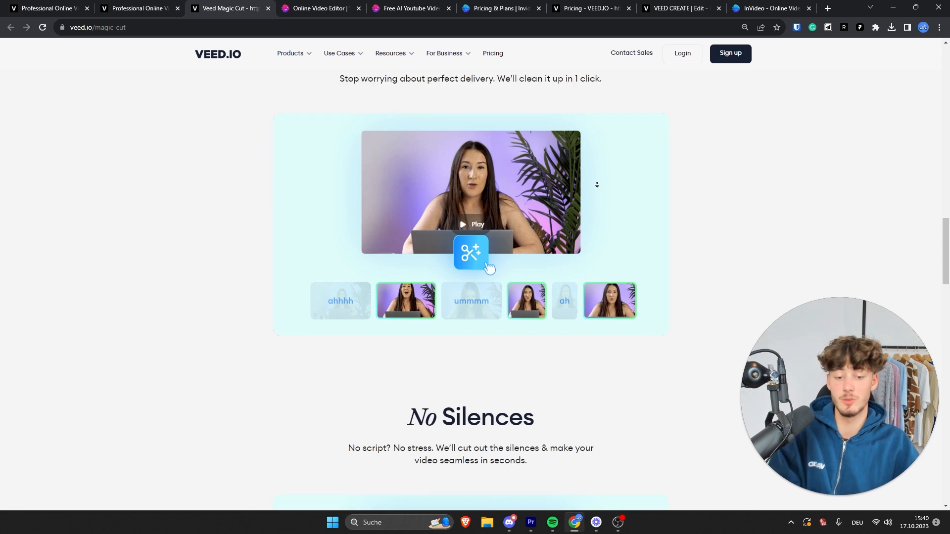
scroll(down, 3)
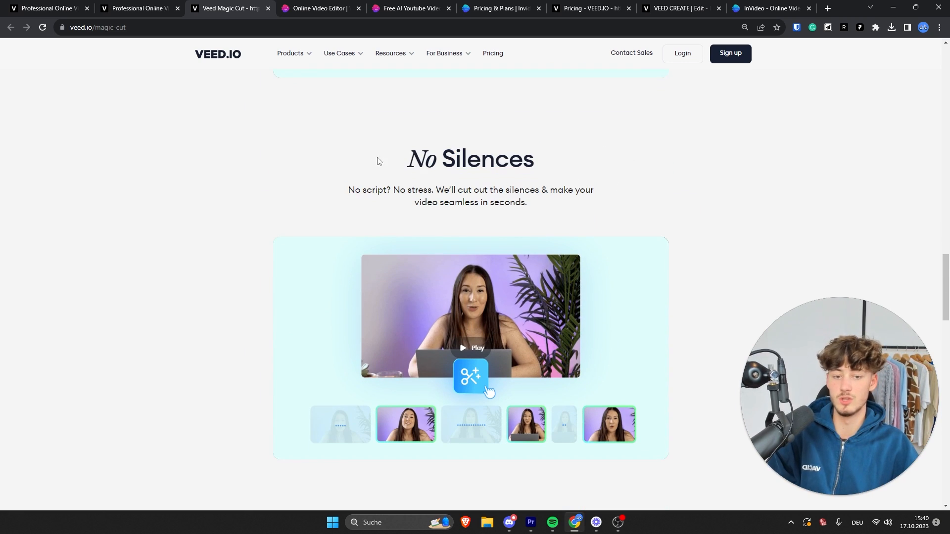
scroll(down, 3)
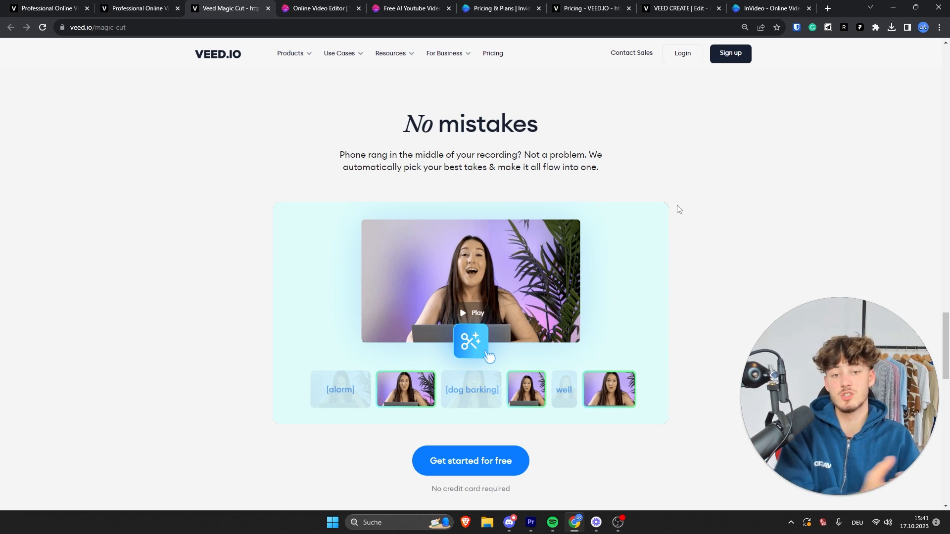
mouse_move(619, 208)
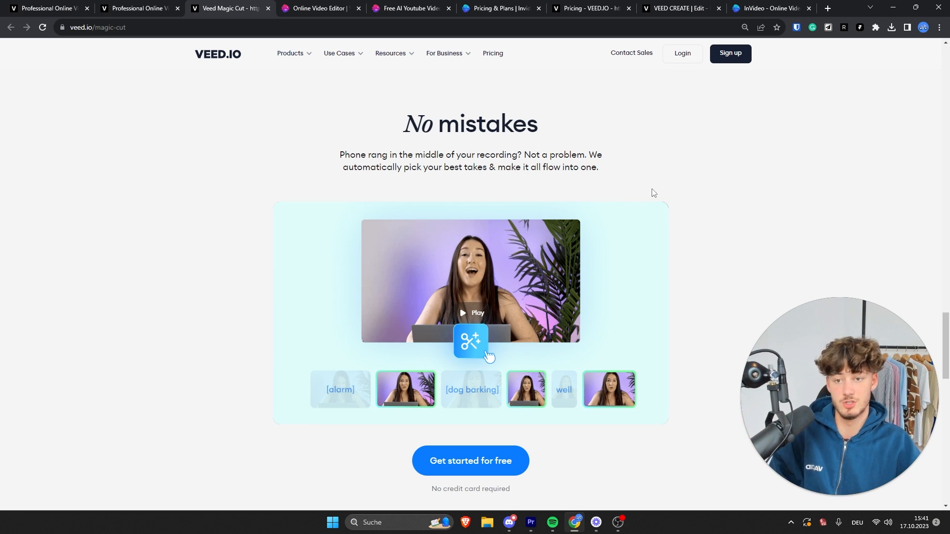
scroll(down, 3)
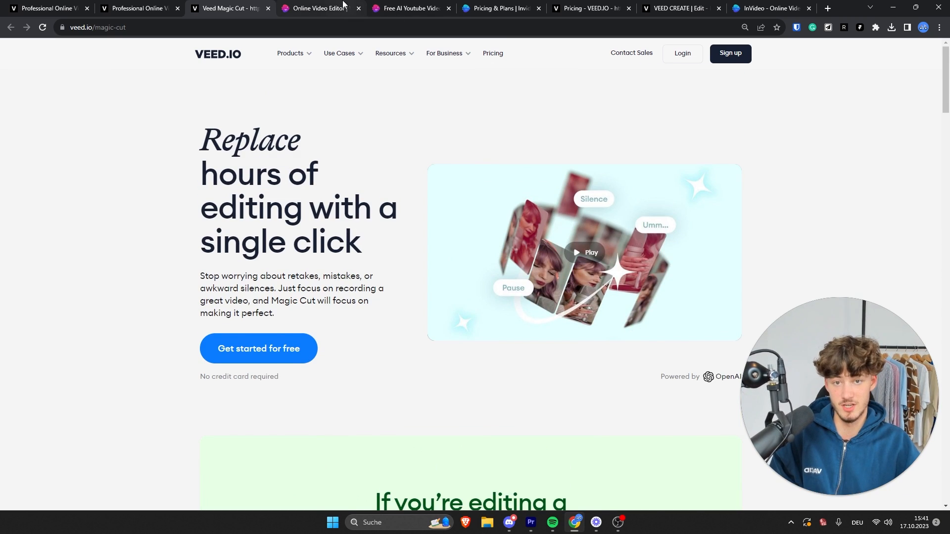
click(318, 8)
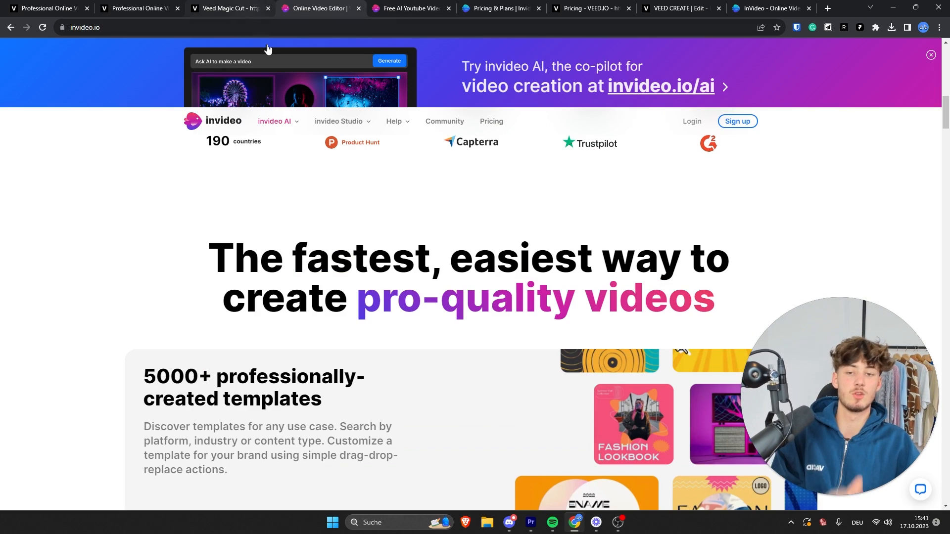
click(275, 120)
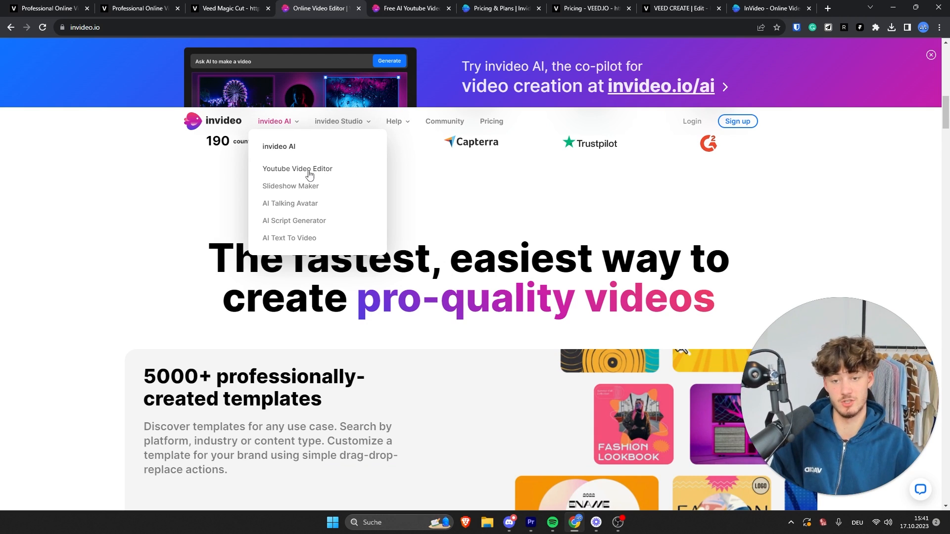
click(298, 171)
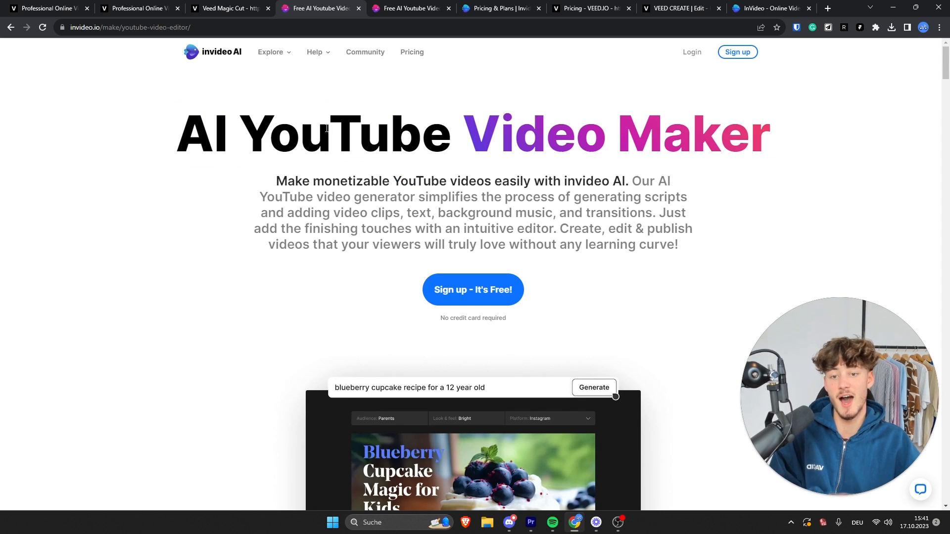
scroll(down, 3)
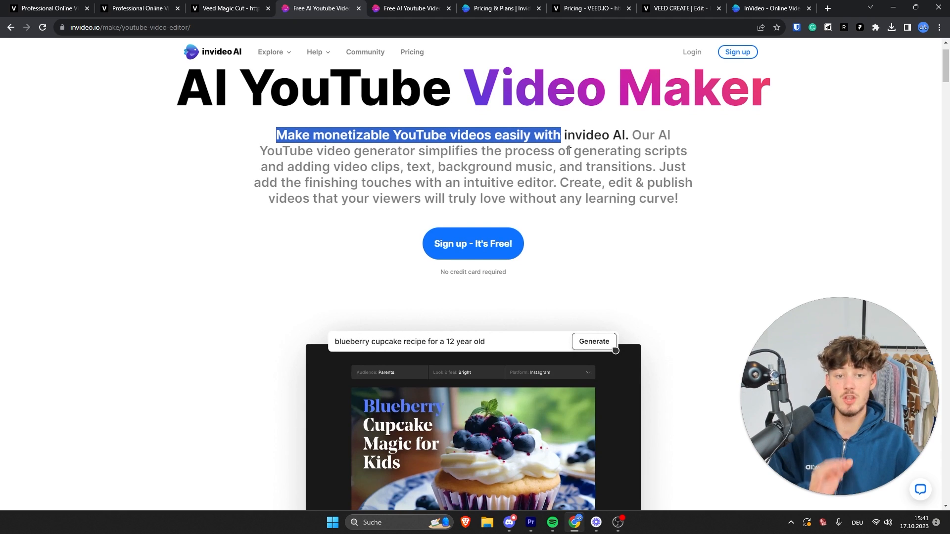
scroll(down, 3)
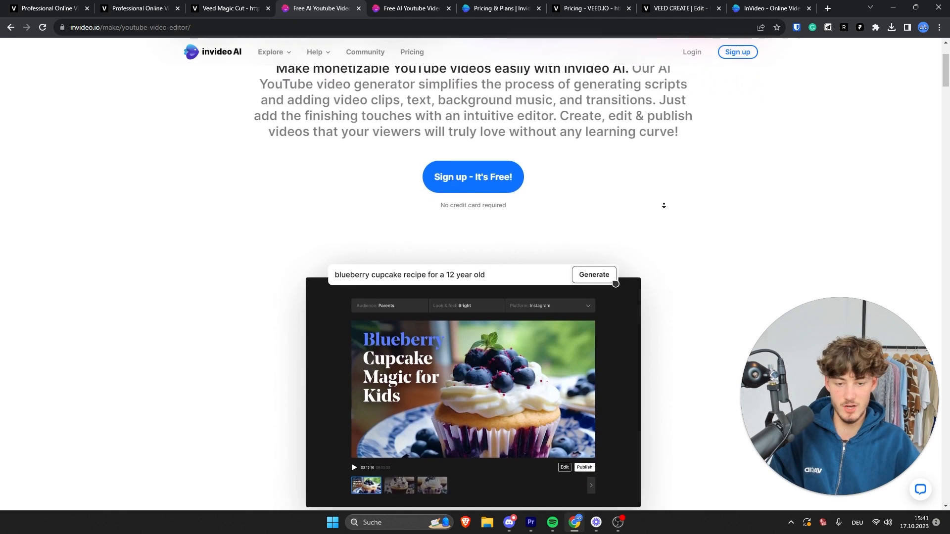
scroll(down, 3)
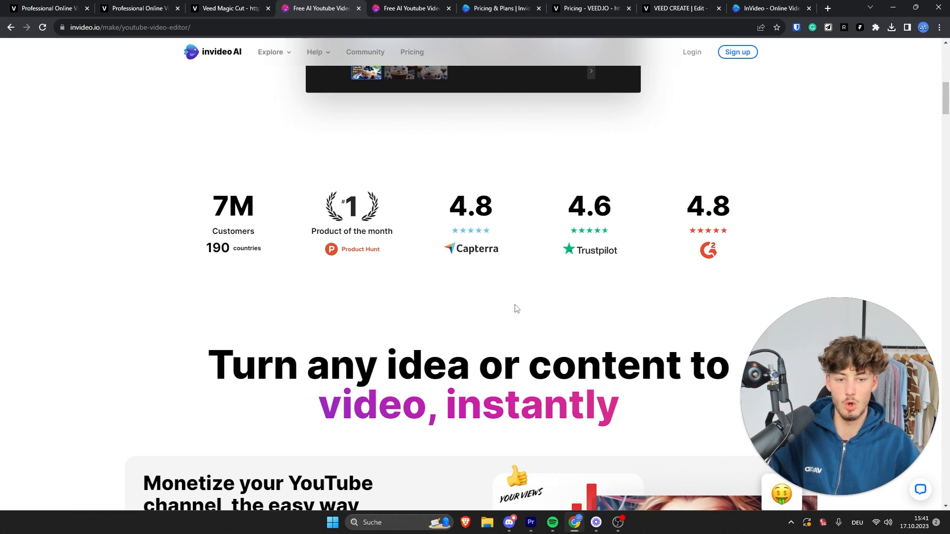
mouse_move(471, 212)
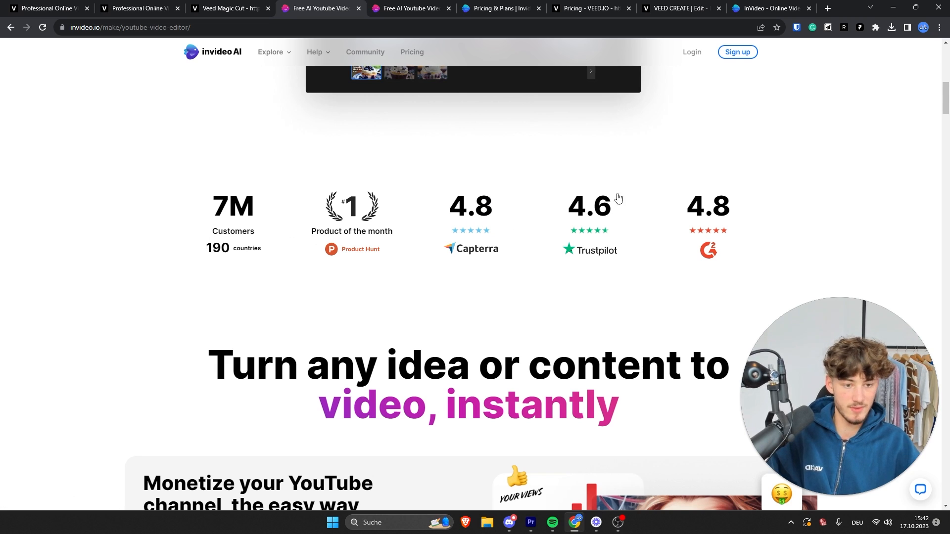
scroll(down, 3)
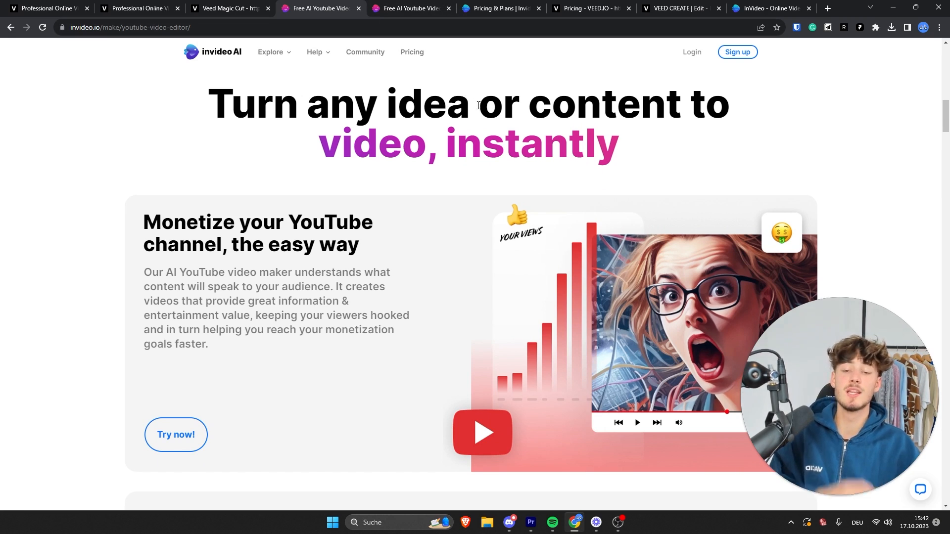
scroll(down, 3)
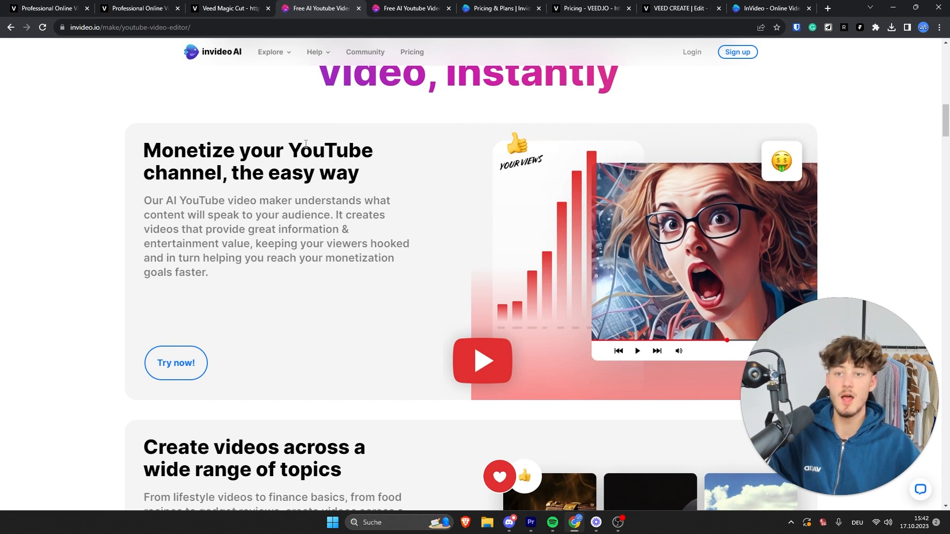
scroll(down, 3)
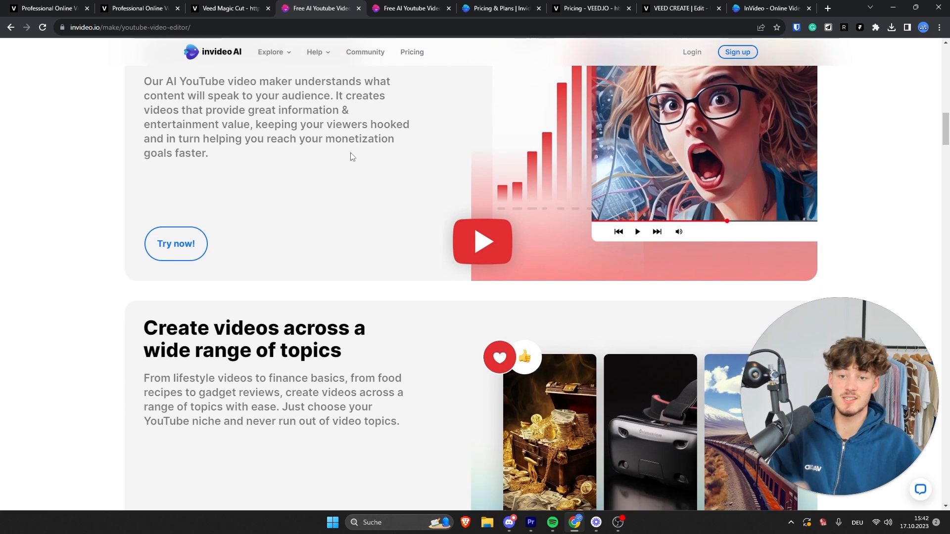
scroll(down, 3)
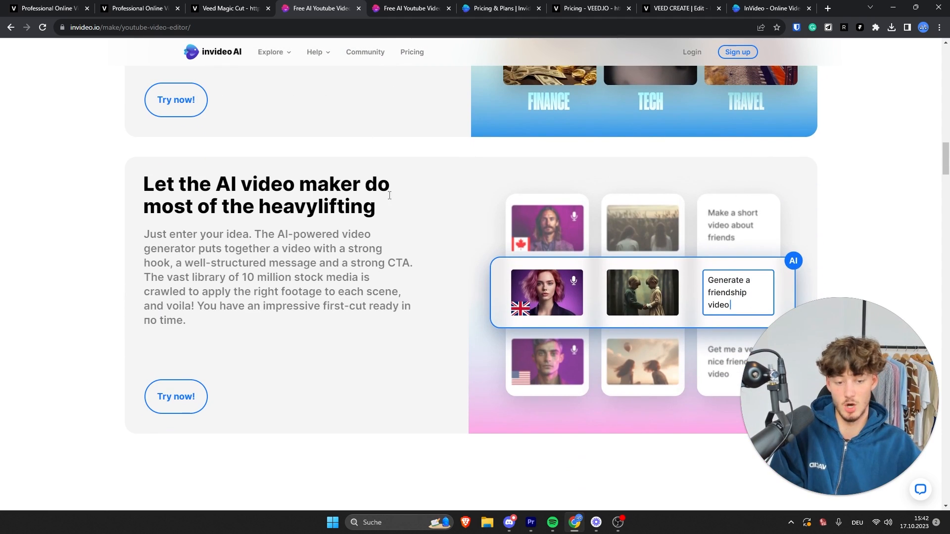
mouse_move(777, 137)
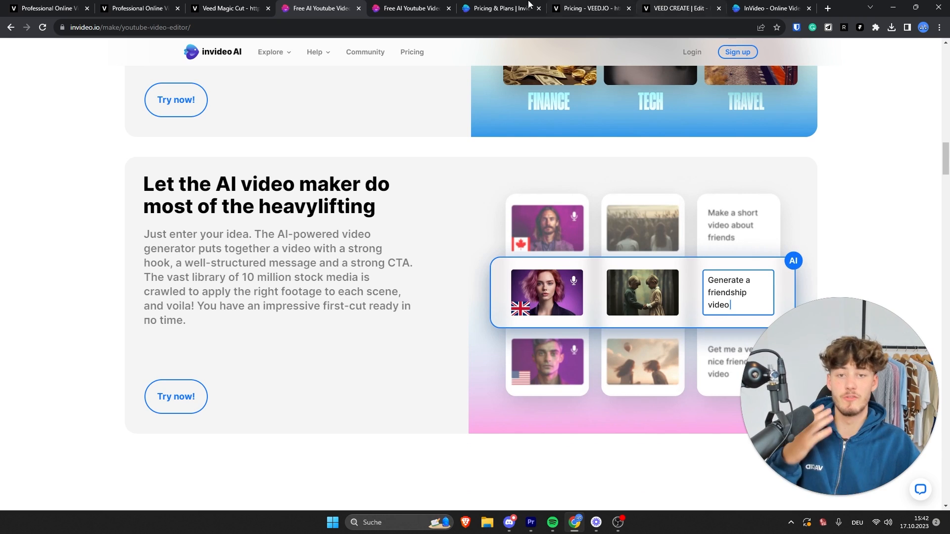
Show InVideo's Free, Business and Unlimited plans with prices billed monthly instead of yearly.
click(496, 7)
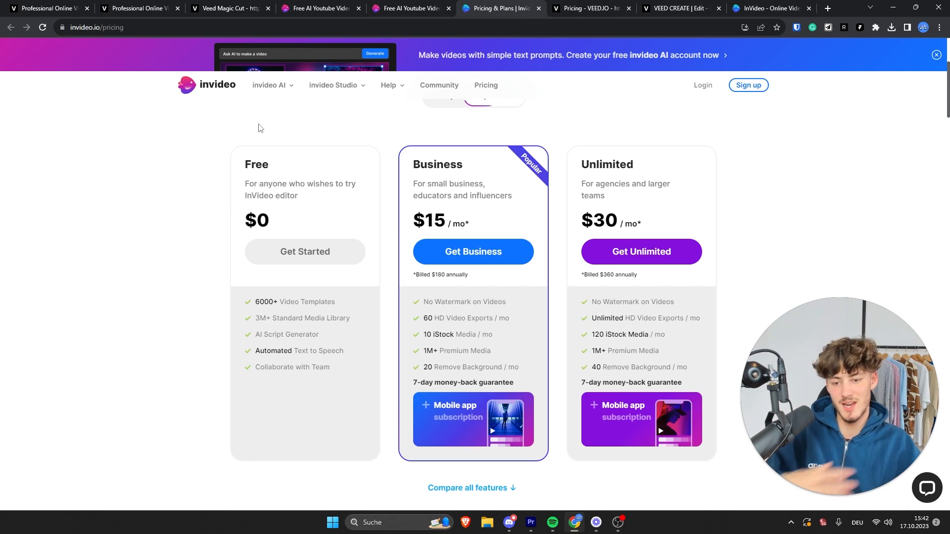
mouse_move(280, 138)
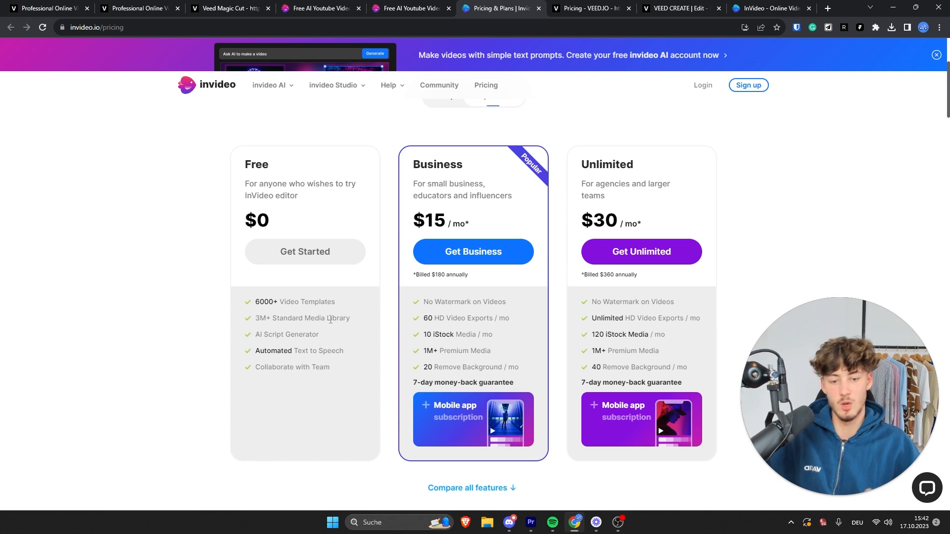
mouse_move(448, 348)
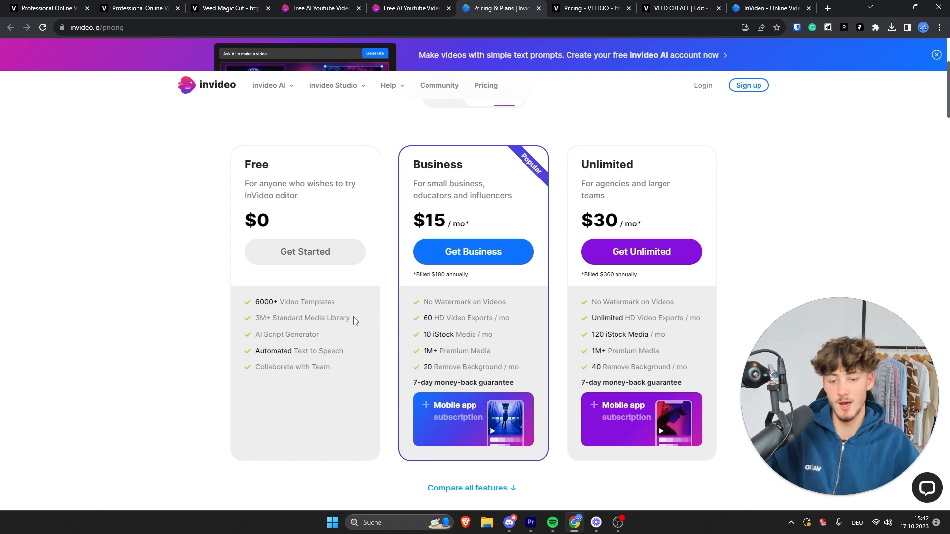
mouse_move(350, 323)
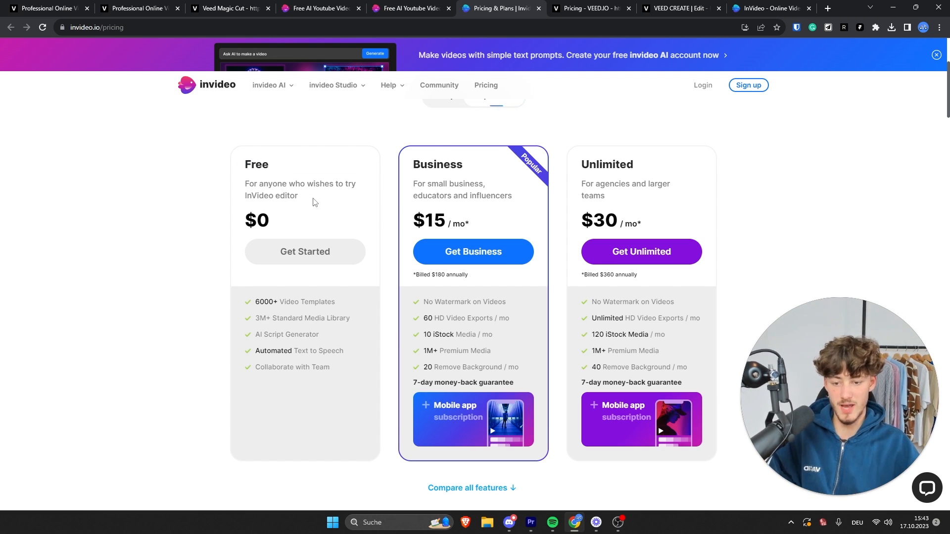
mouse_move(306, 221)
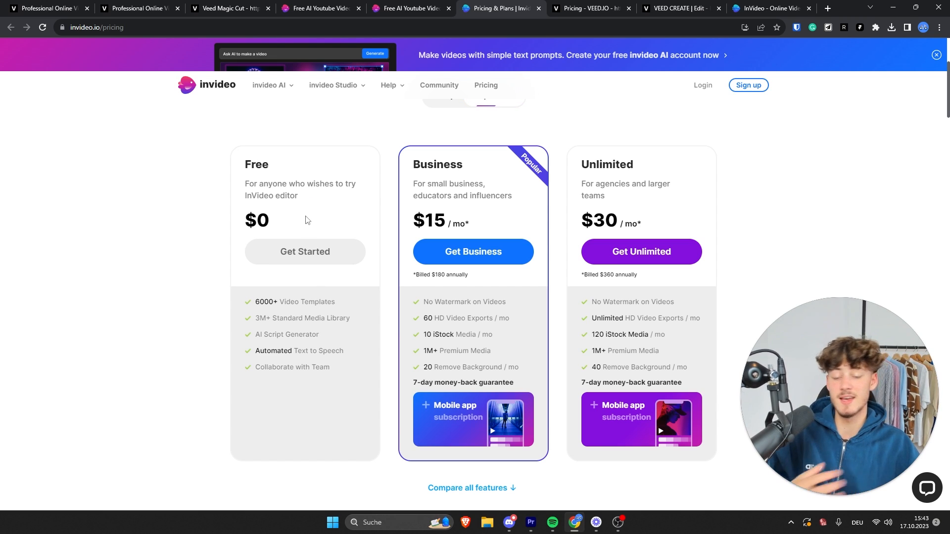
drag(414, 164, 469, 231)
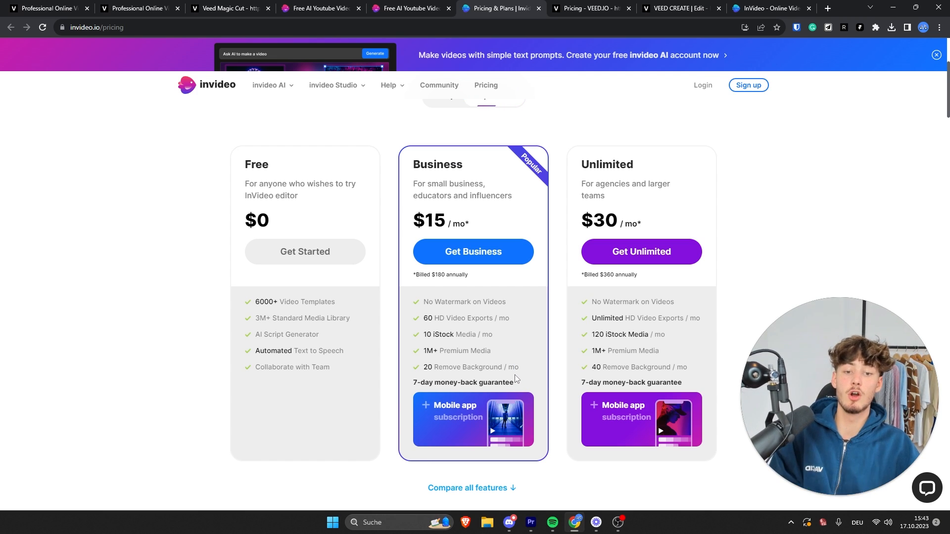
mouse_move(498, 315)
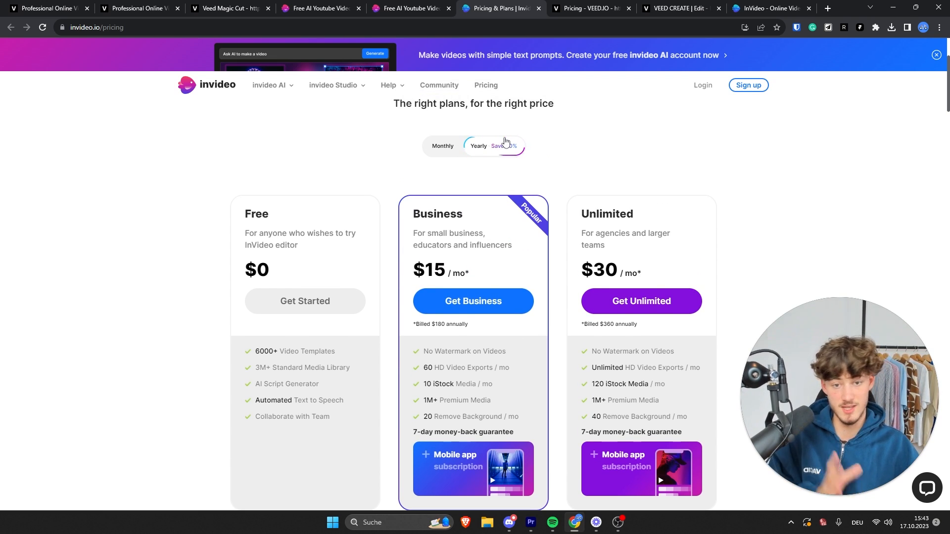
click(443, 146)
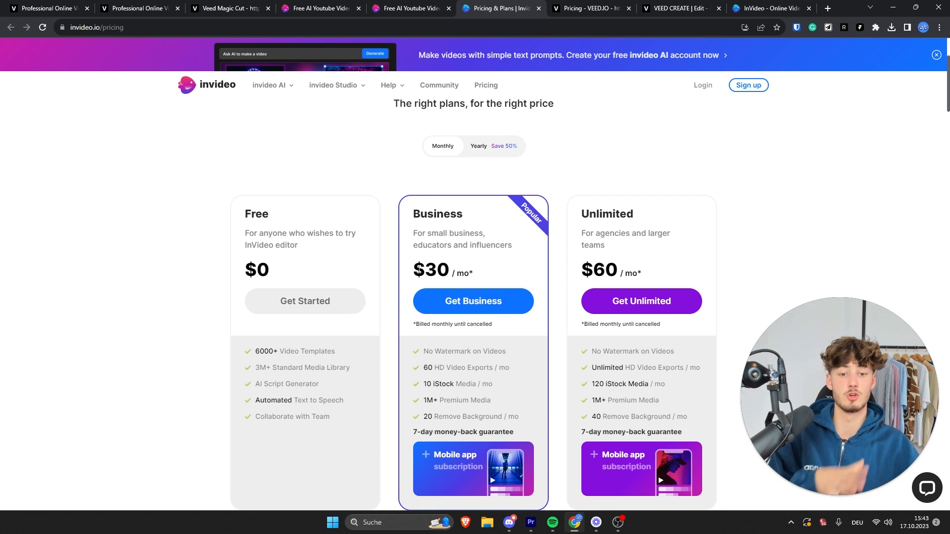
double_click(609, 214)
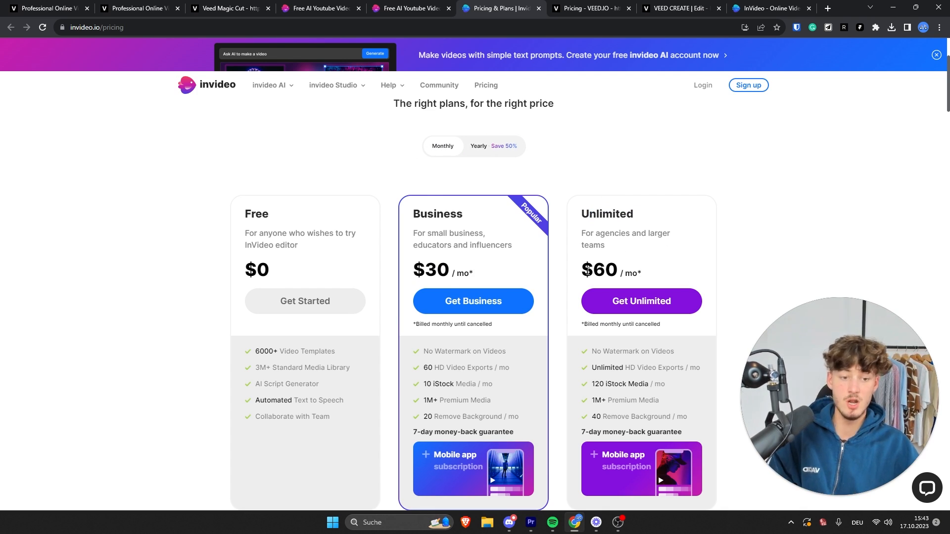
scroll(down, 3)
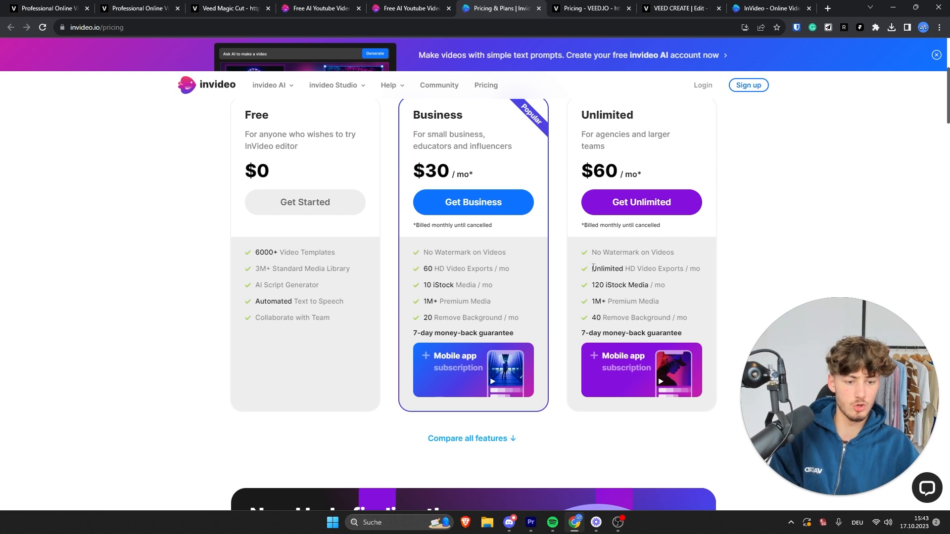
drag(592, 285, 665, 285)
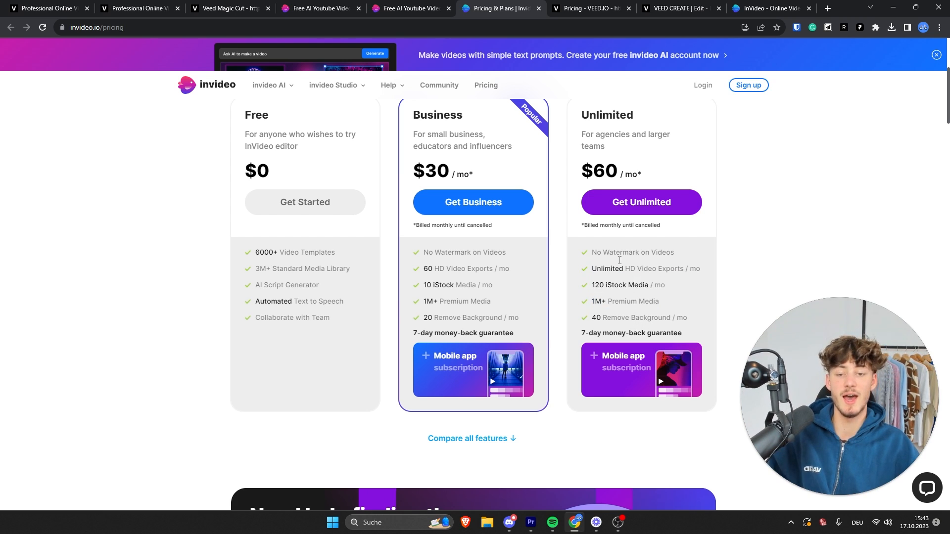
scroll(down, 3)
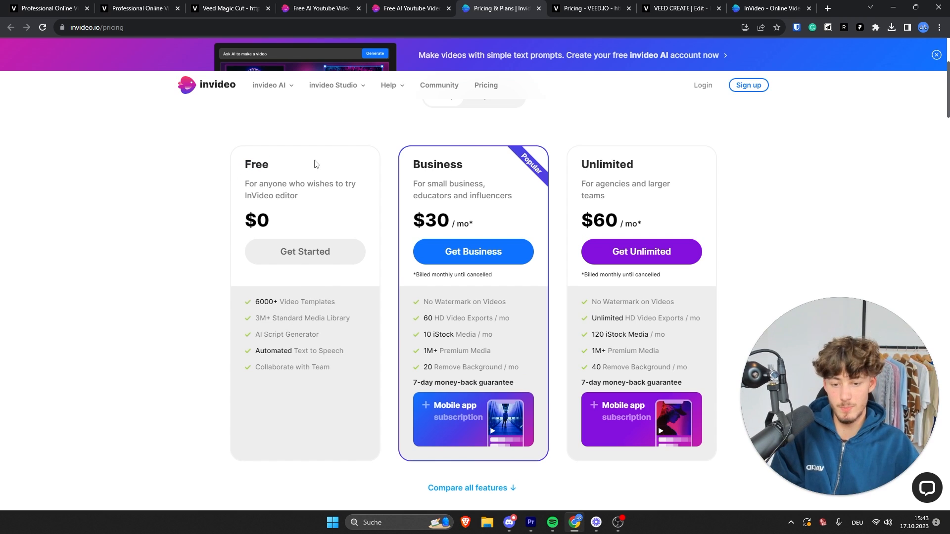
mouse_move(344, 215)
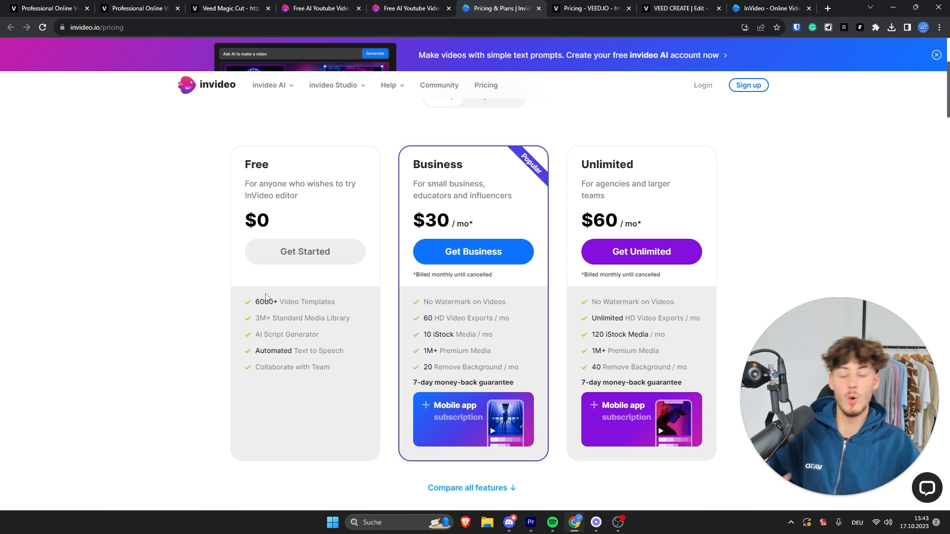
mouse_move(299, 234)
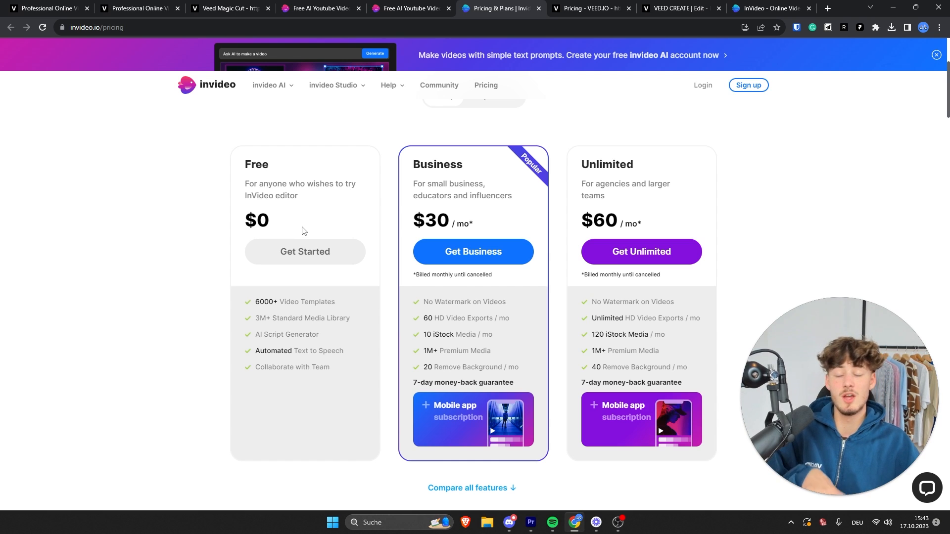
mouse_move(325, 219)
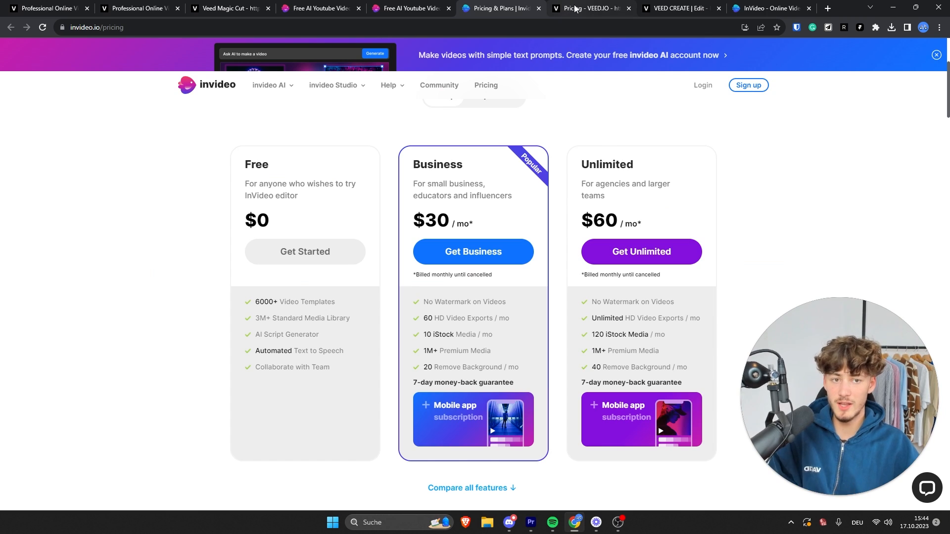
Compare the two pricing tabs, leaving VEED.IO's Free, Basic, Pro, Business plans at €0, €22, €30, €65 monthly.
click(588, 8)
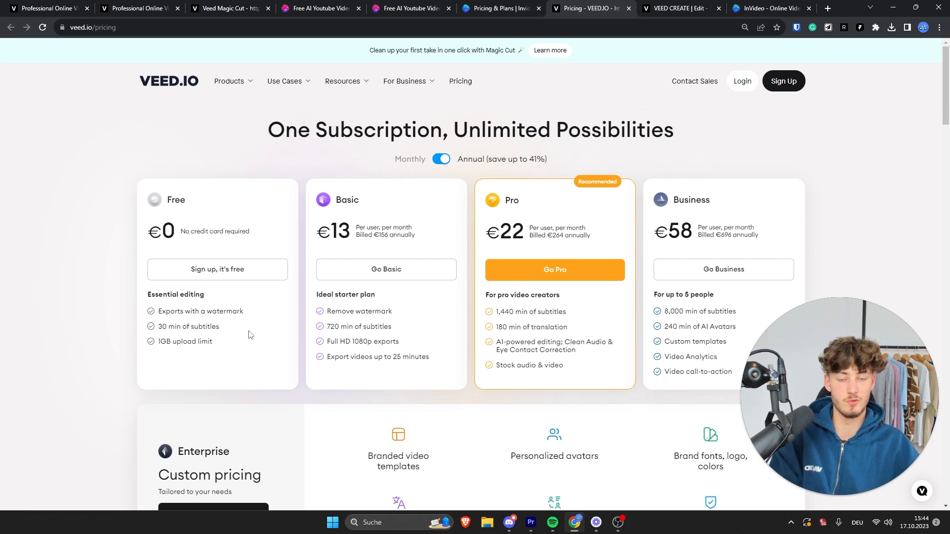
click(497, 8)
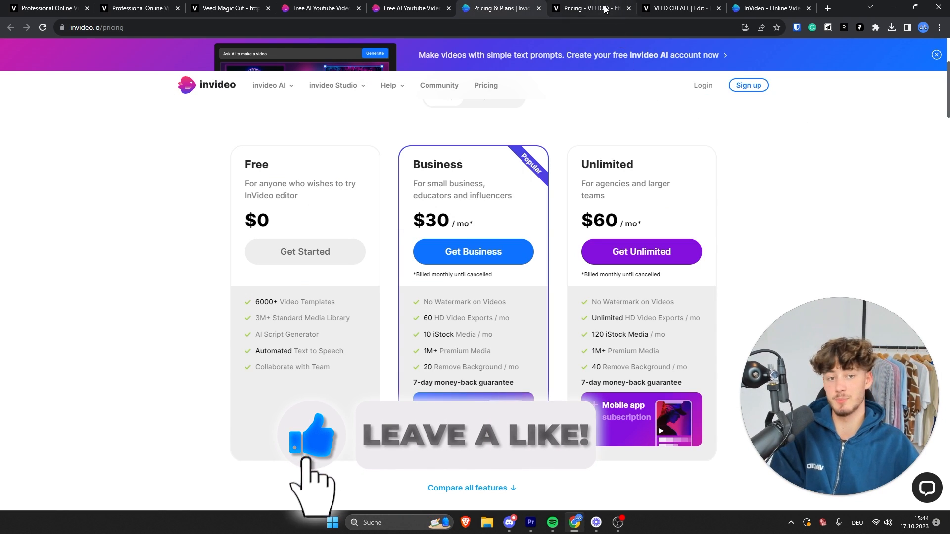
click(588, 8)
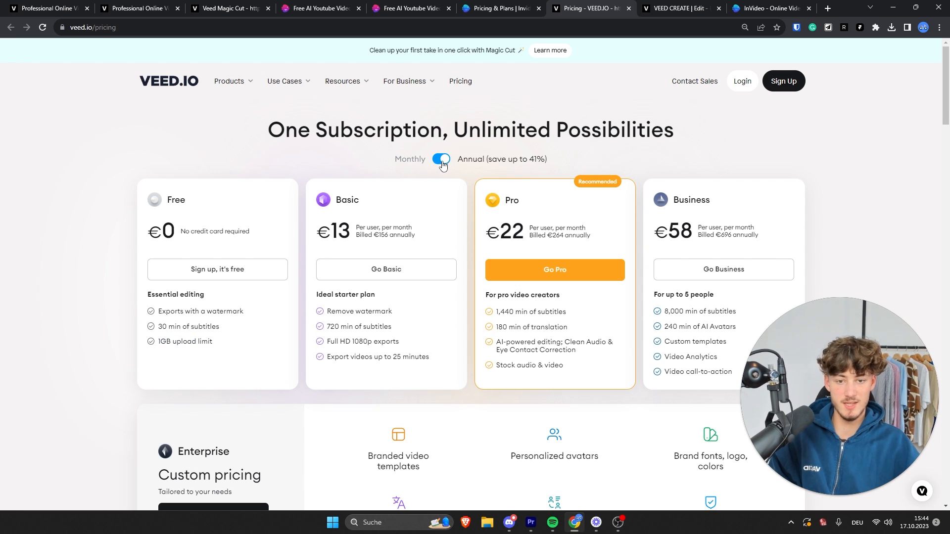
click(440, 158)
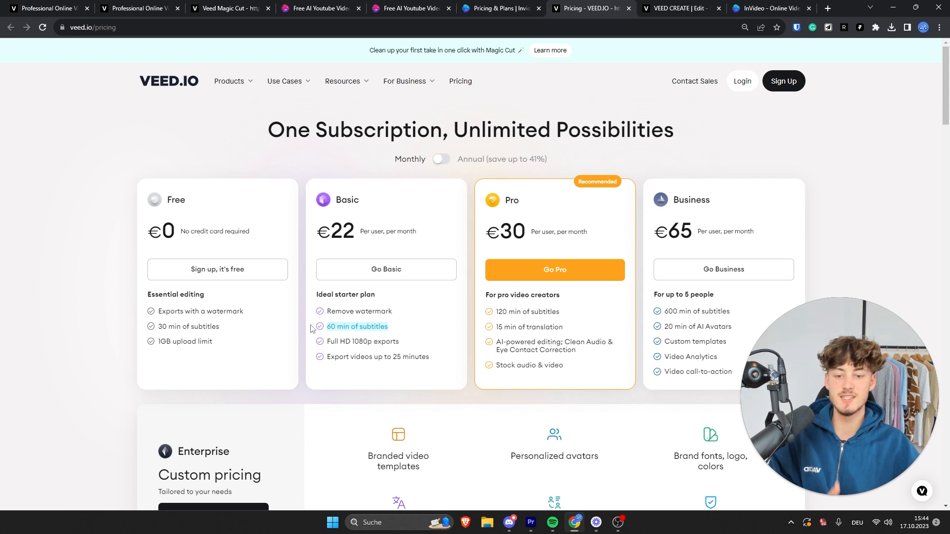
mouse_move(410, 336)
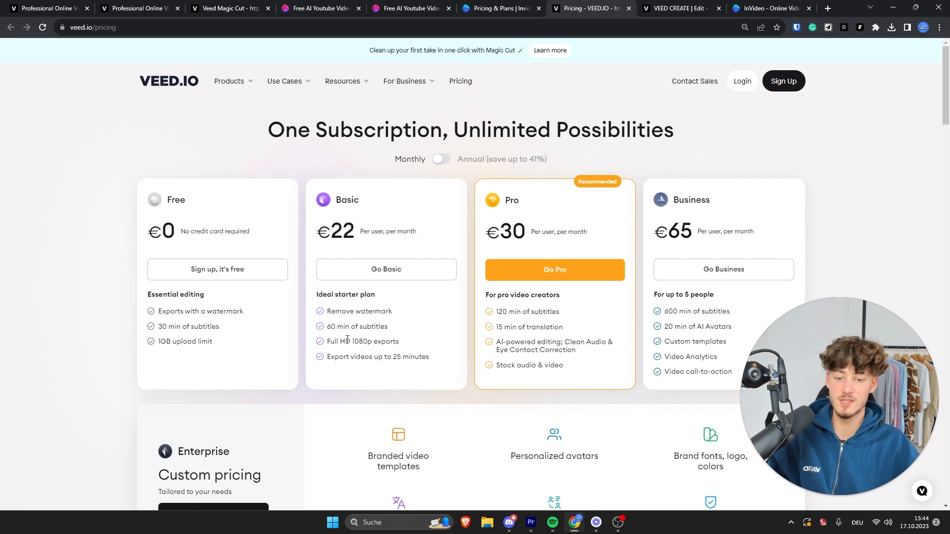
click(499, 8)
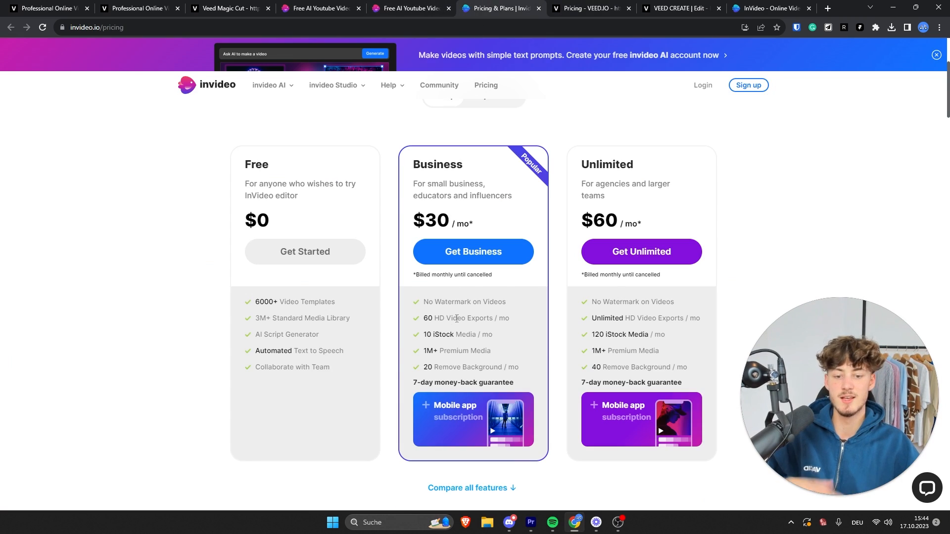
click(590, 7)
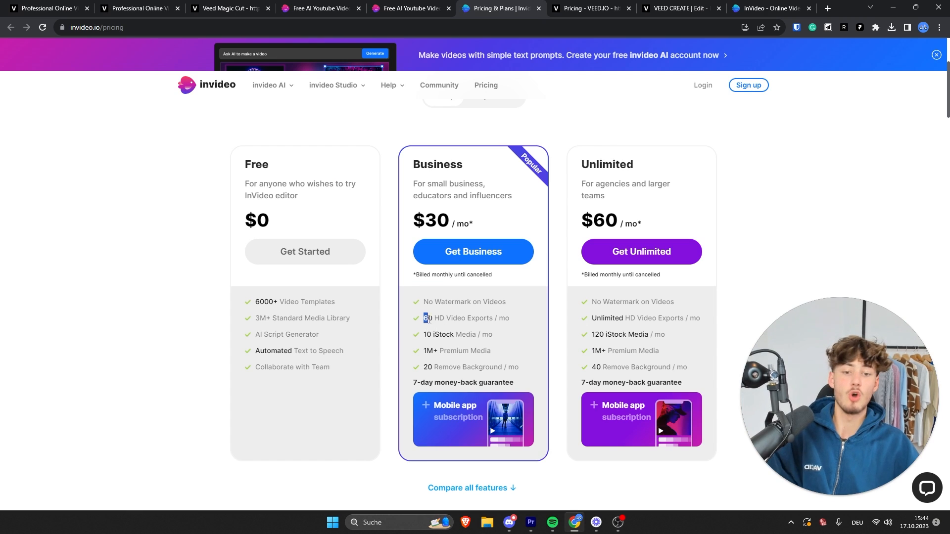
click(590, 8)
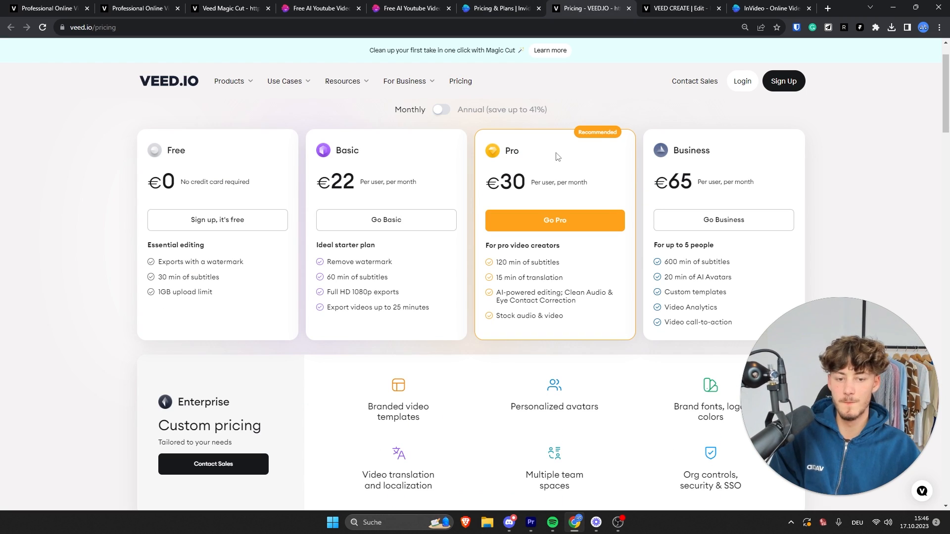
mouse_move(497, 293)
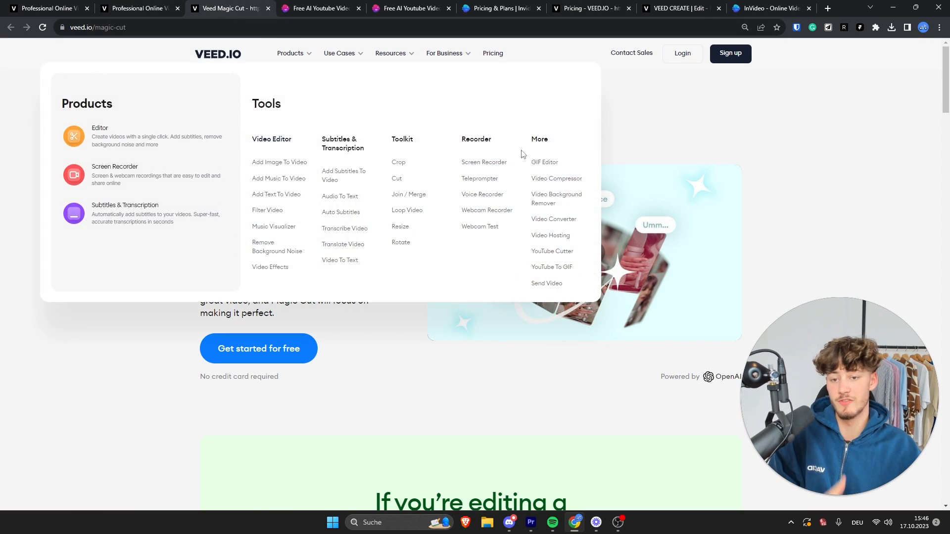
click(493, 54)
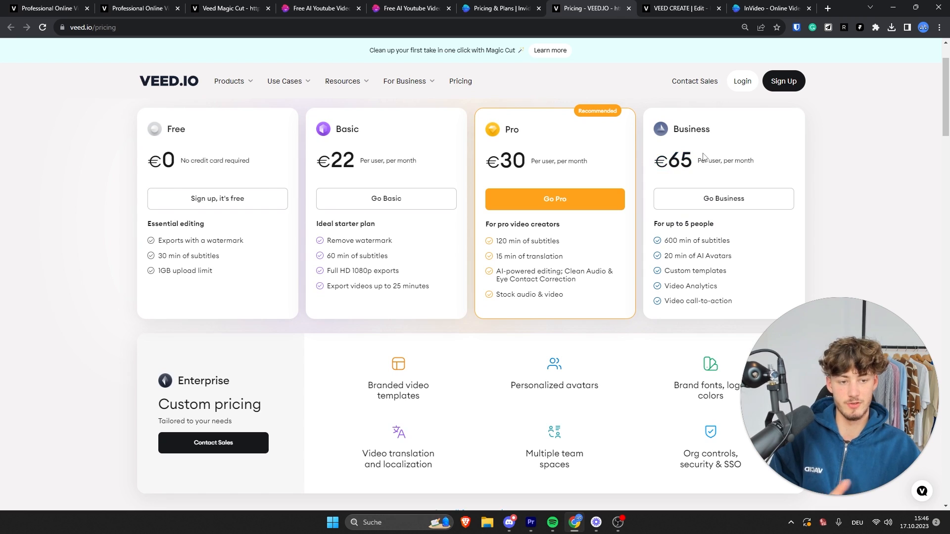
mouse_move(649, 296)
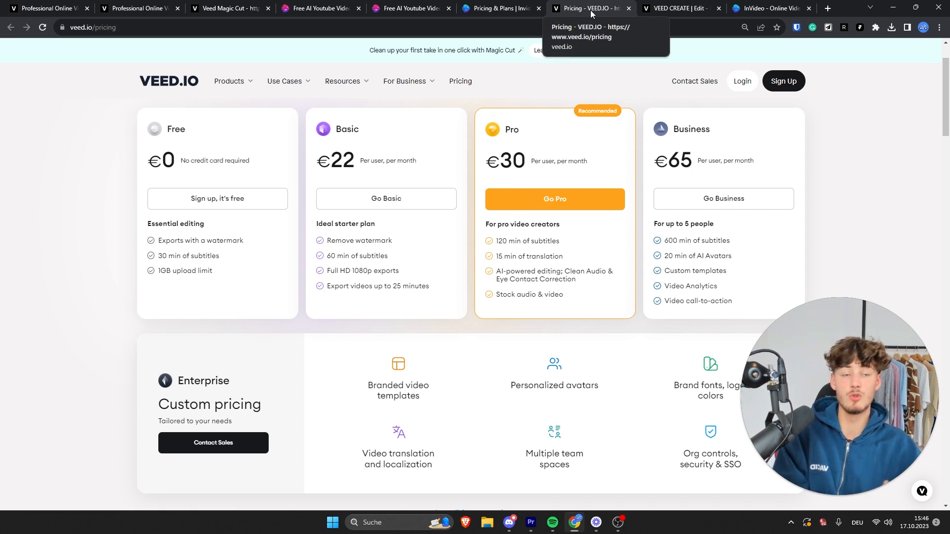
Add the first stock aerial beach-waves video to the VEED project and split it around 17 s.
click(679, 8)
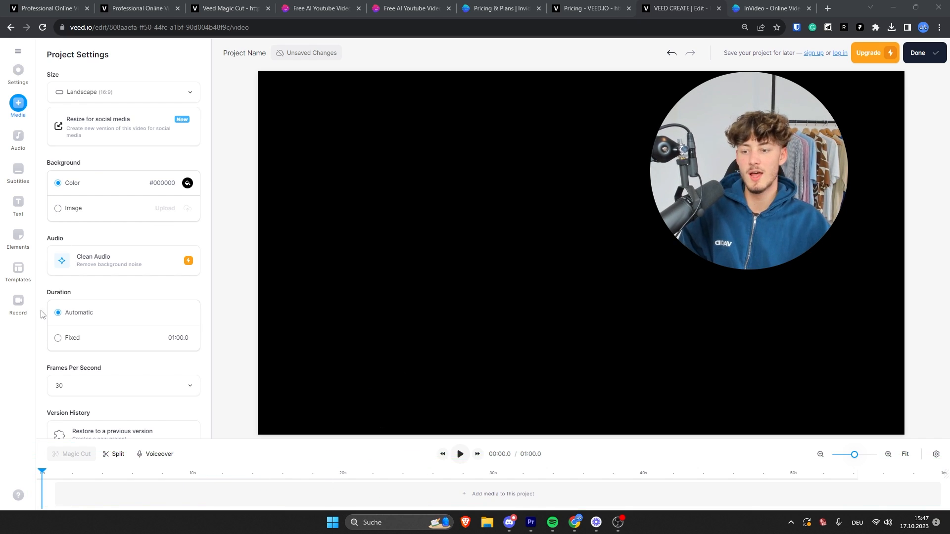
click(503, 493)
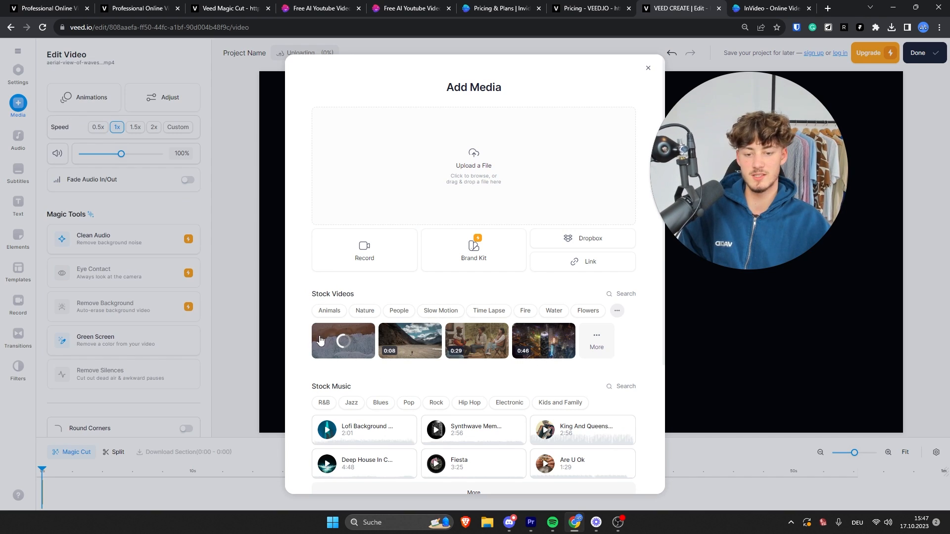
click(647, 67)
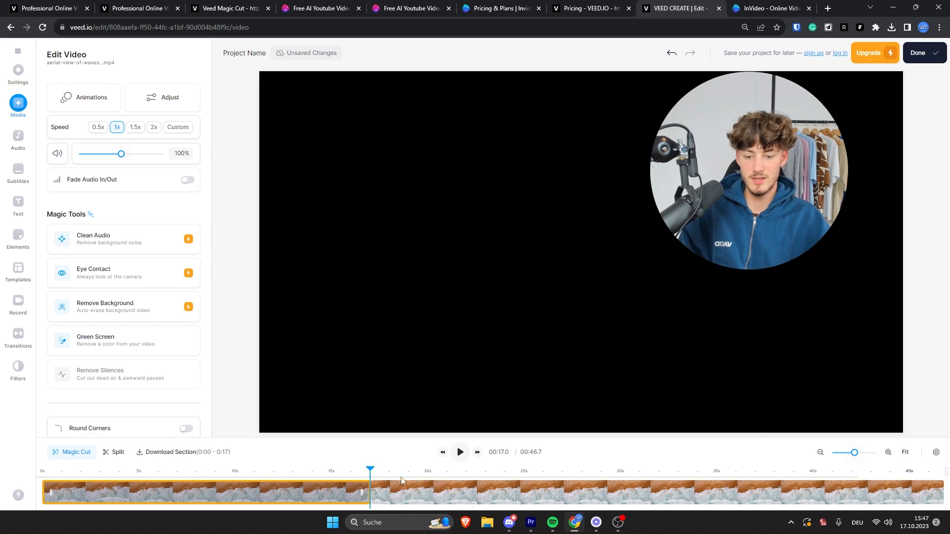
click(116, 452)
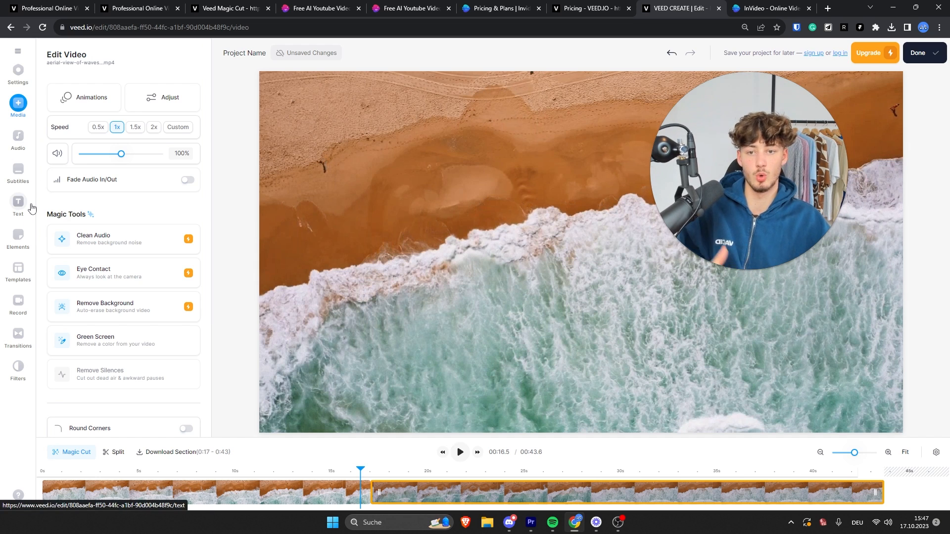
Browse VEED's ready-made Add Text presets, then move to the empty InVideo studio project.
click(18, 204)
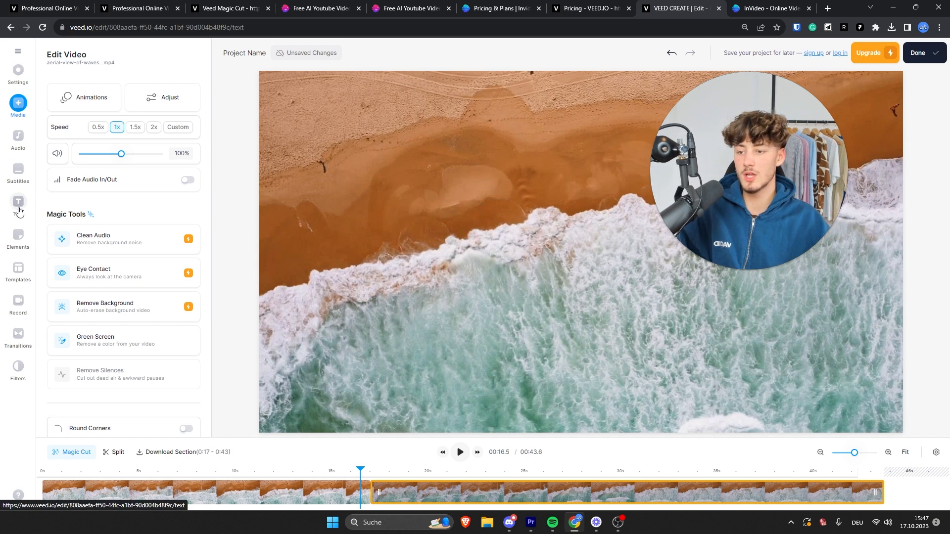
click(18, 205)
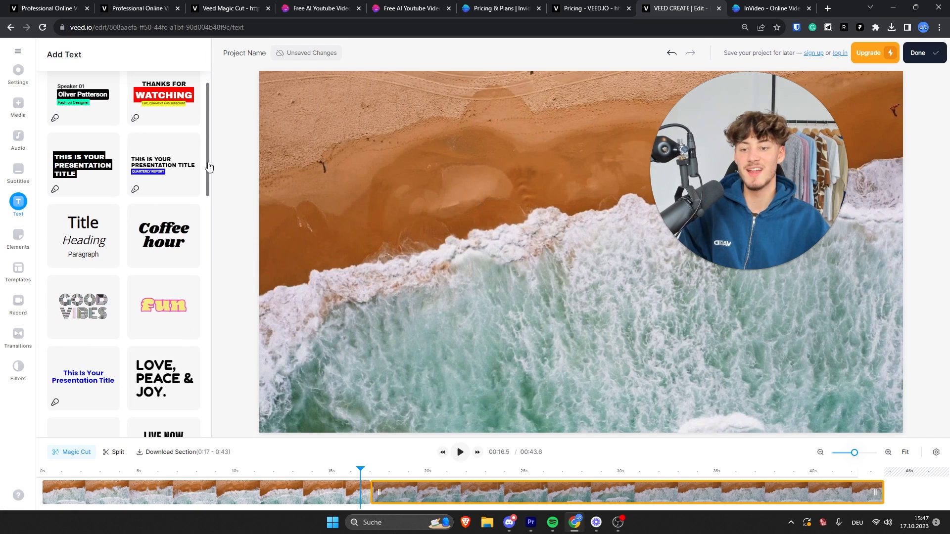
scroll(down, 3)
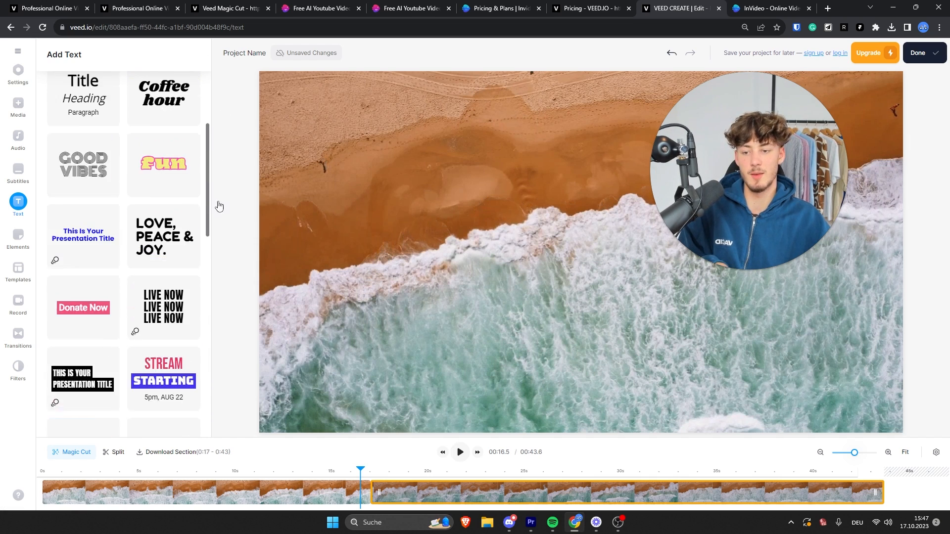
scroll(down, 3)
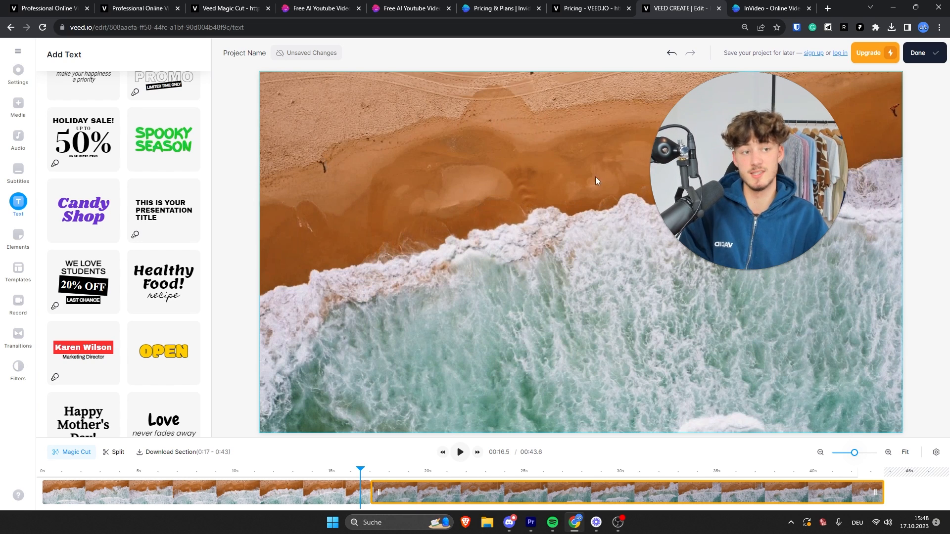
click(770, 7)
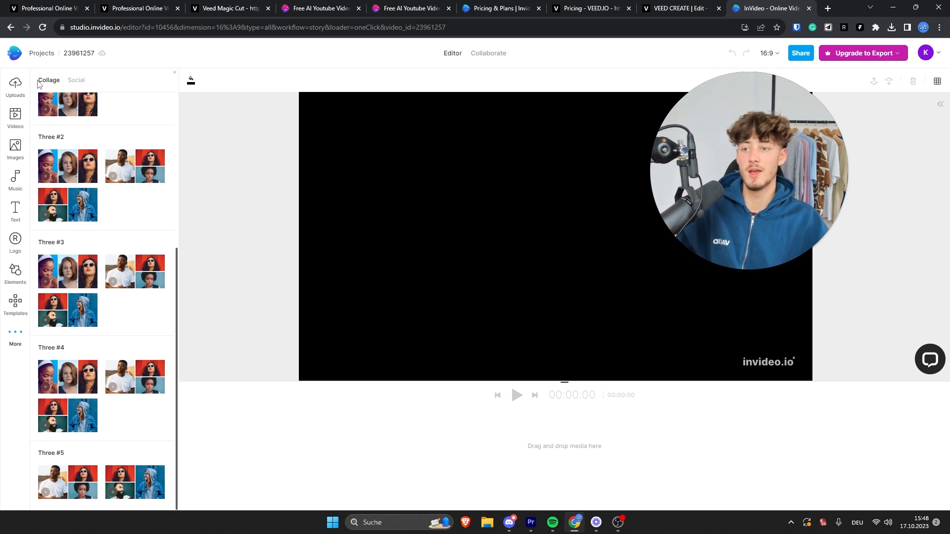
Add a stock underwater fish clip to the InVideo timeline twice via Trim, then list Elements and Text styles.
click(14, 87)
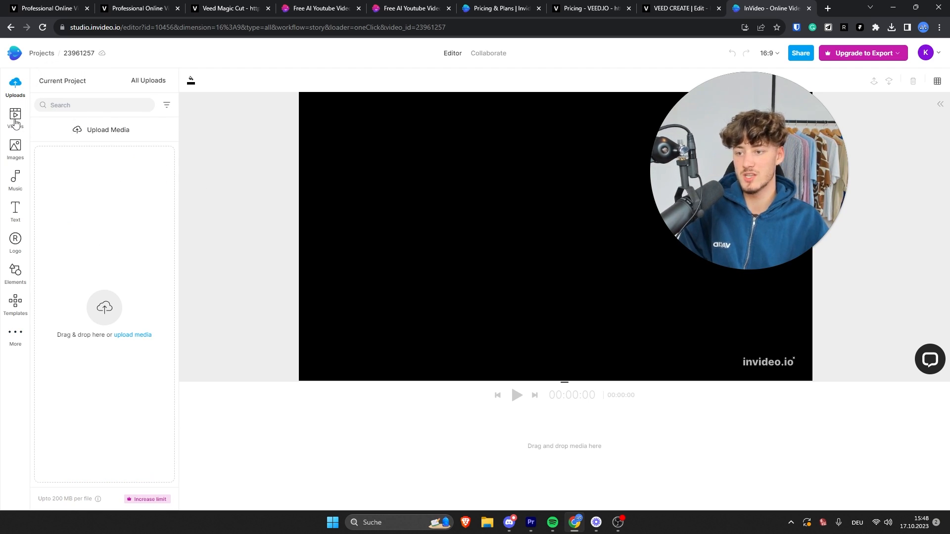
click(15, 117)
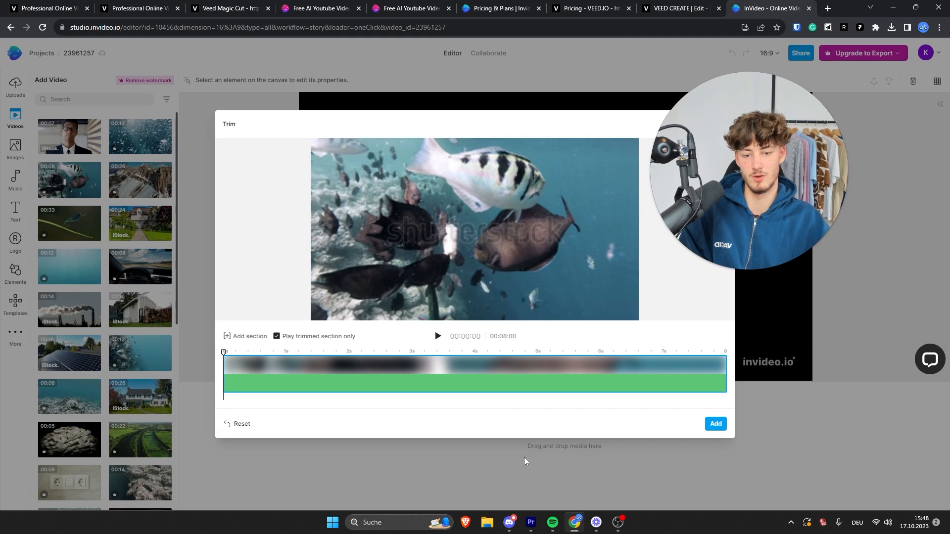
click(714, 424)
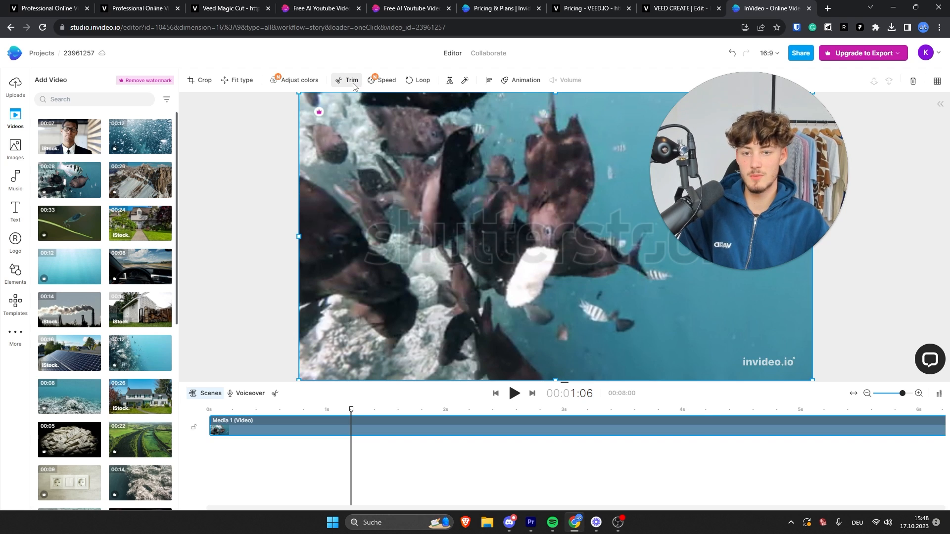
click(351, 79)
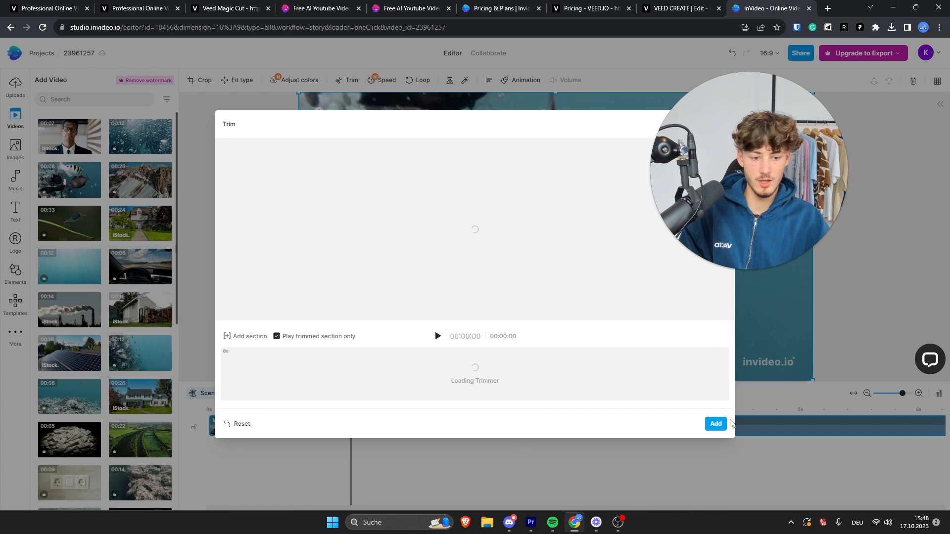
click(716, 424)
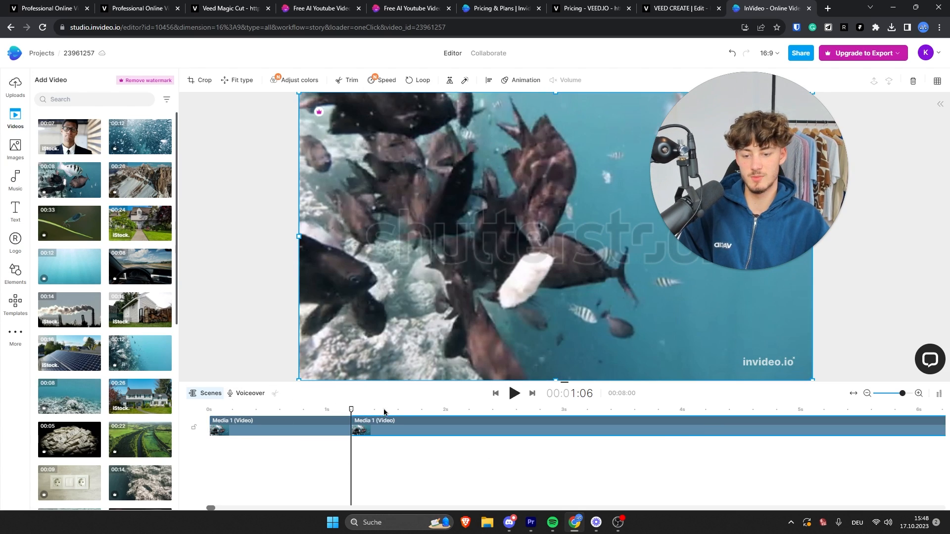
click(417, 410)
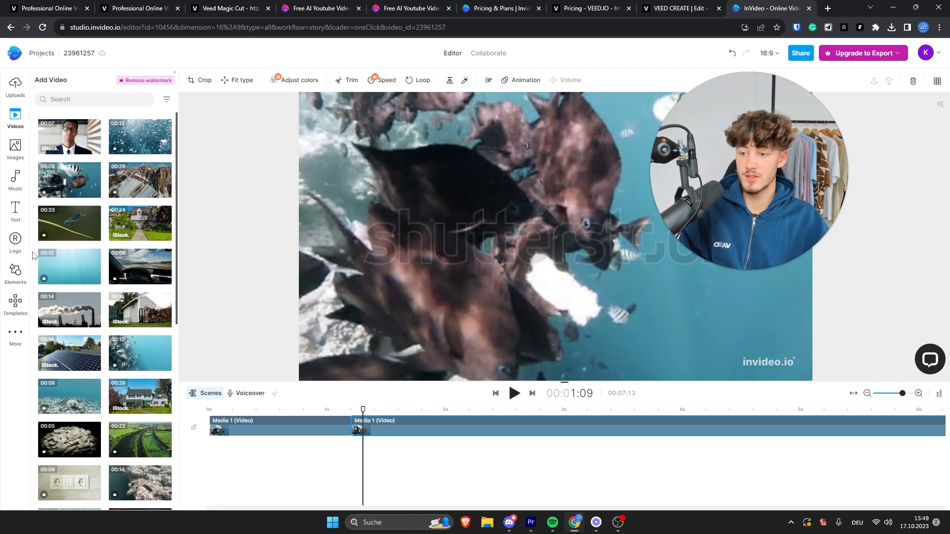
click(15, 273)
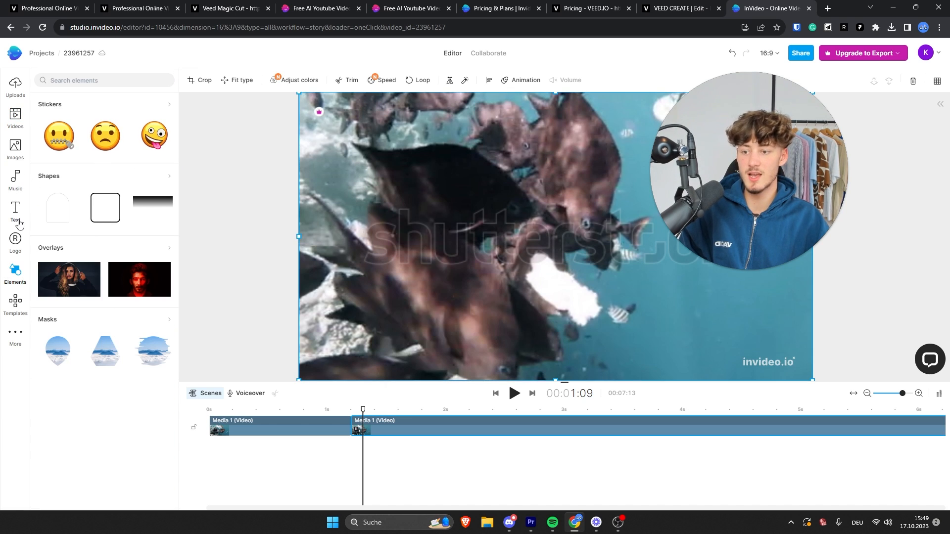
click(15, 212)
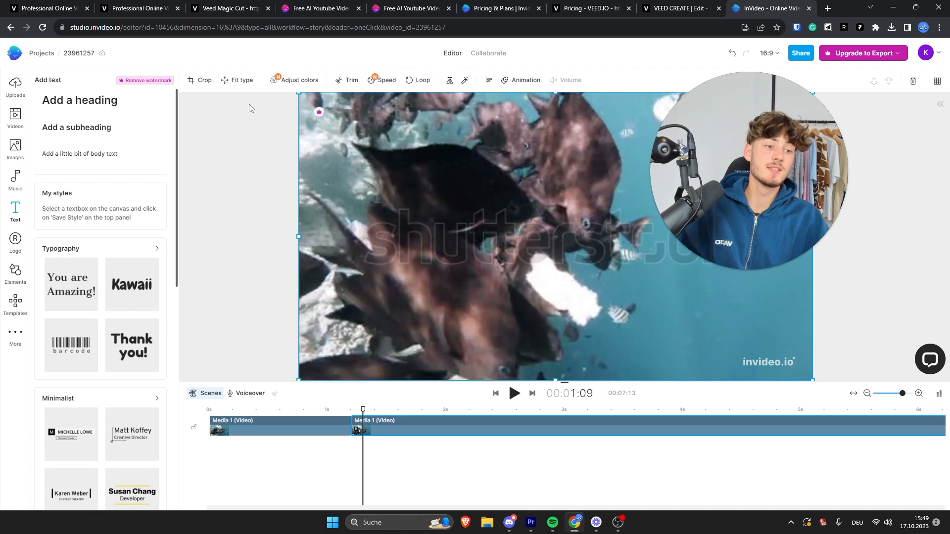
Return to the InVideo dashboard, start AI text to video and scroll its travel, finance and corporate templates.
click(41, 53)
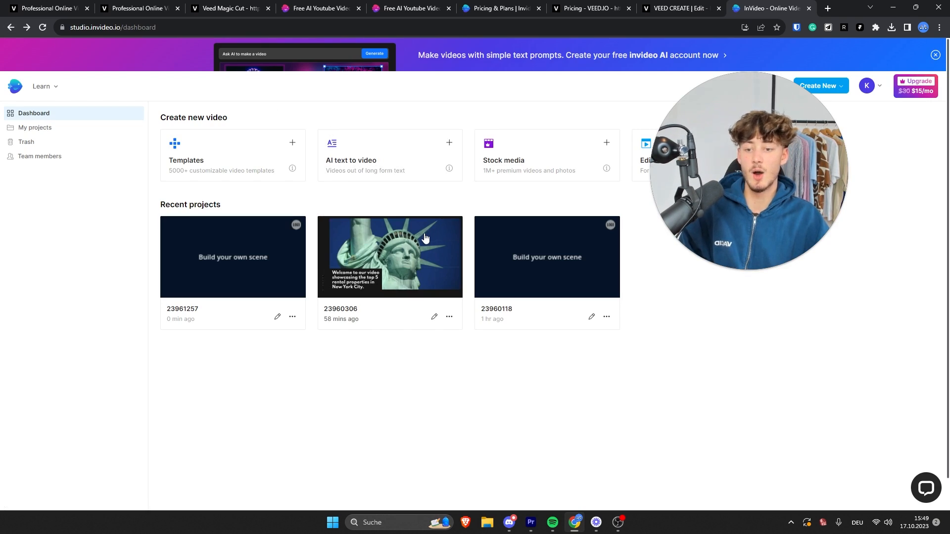
click(389, 155)
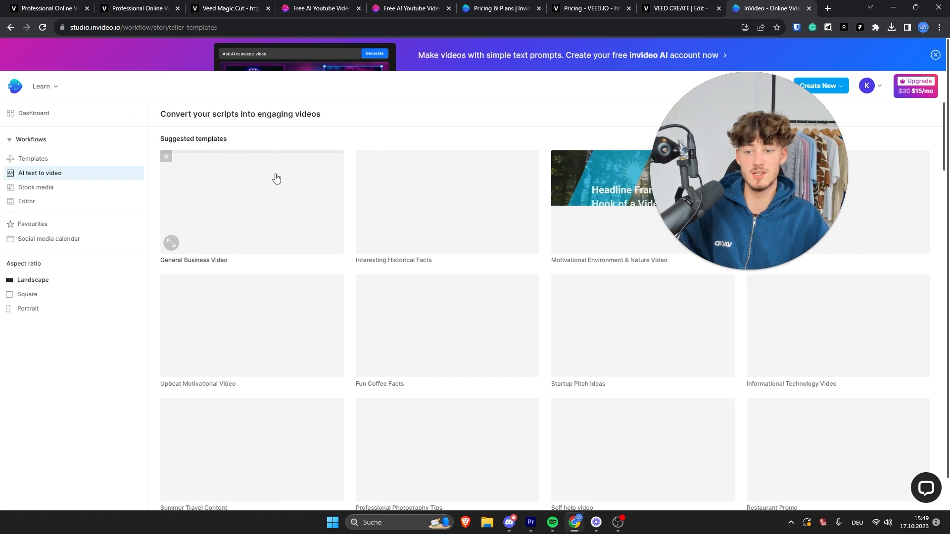
scroll(down, 3)
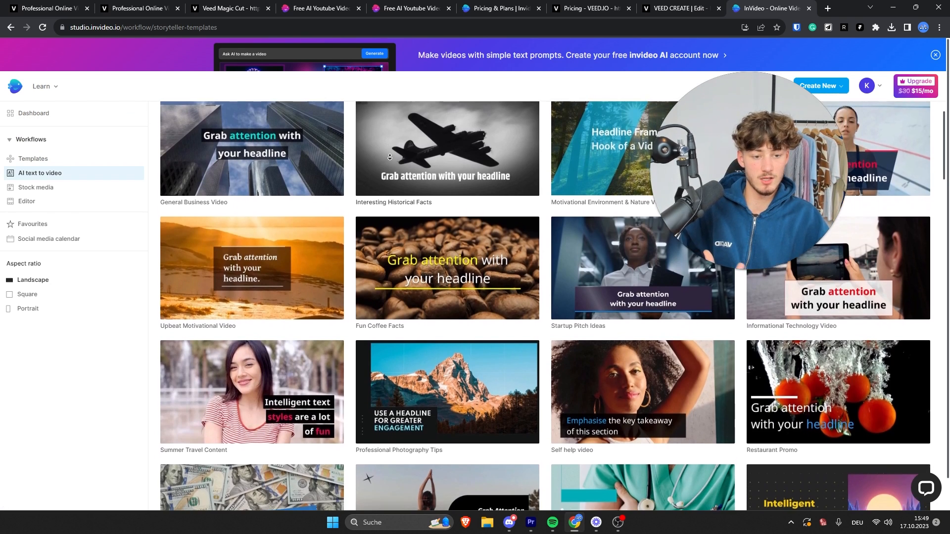
scroll(down, 3)
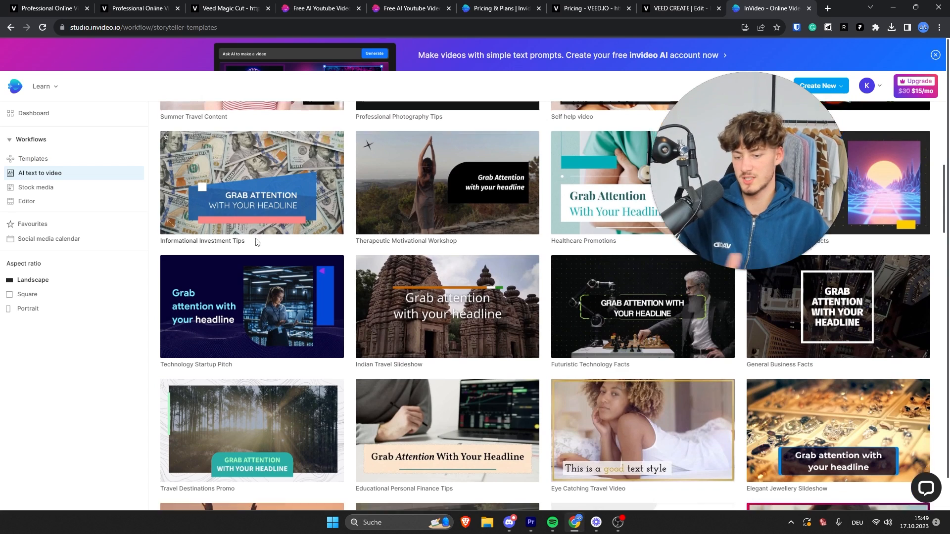
scroll(down, 3)
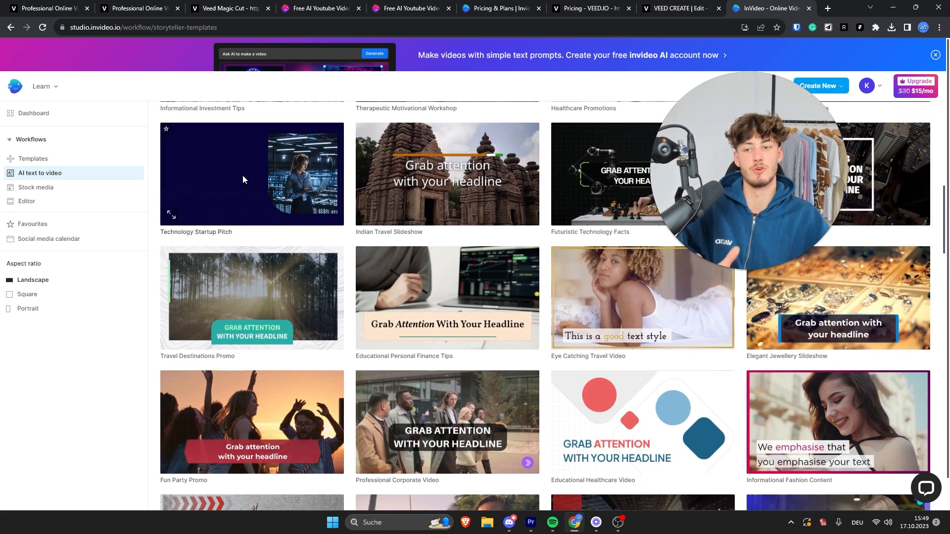
From the Technology Startup Pitch template, have the AI generate a script about the top 5 tech gadgets.
click(251, 174)
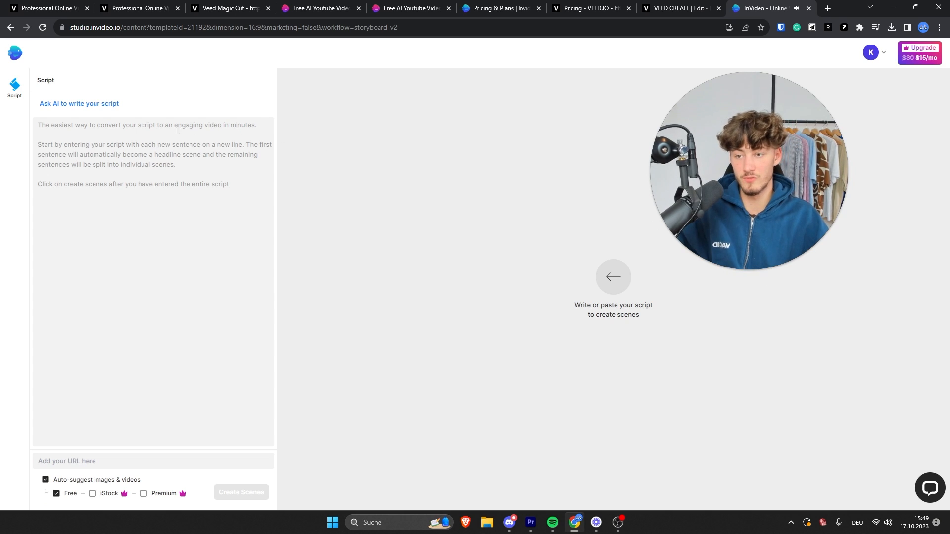
click(79, 104)
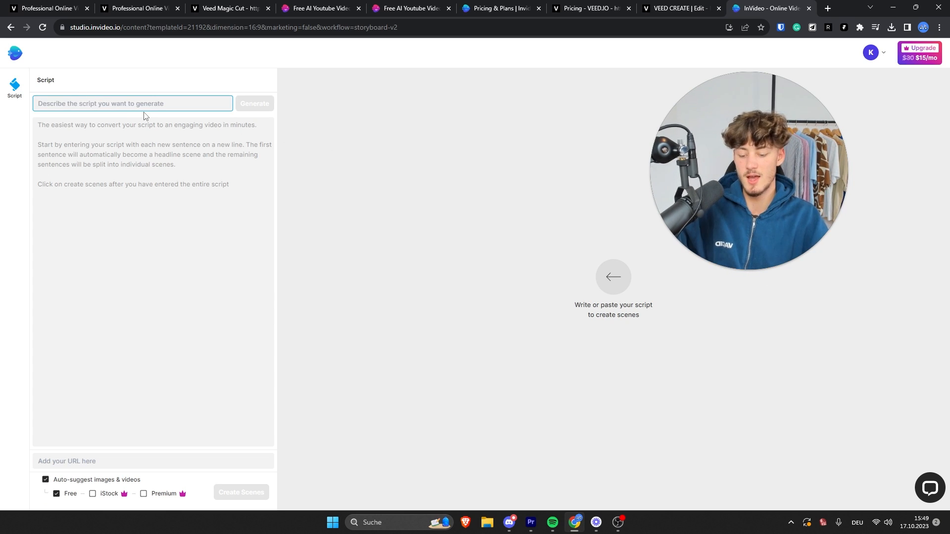
text(generate a script for the top 5 t)
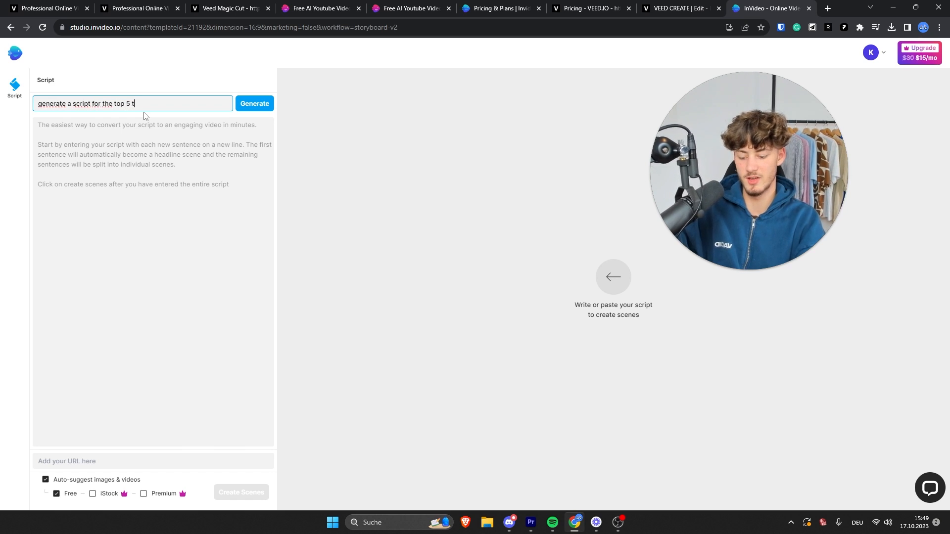
text(ech gadgets)
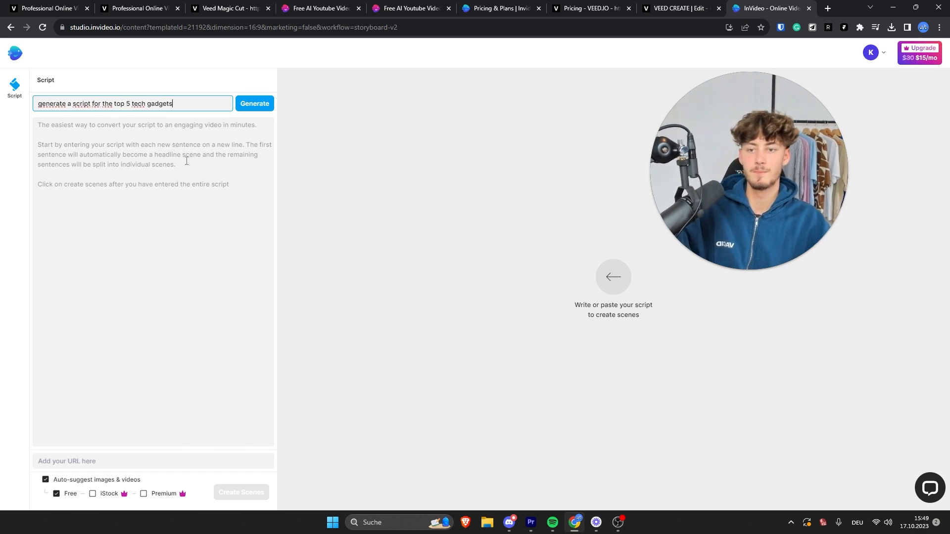
click(254, 103)
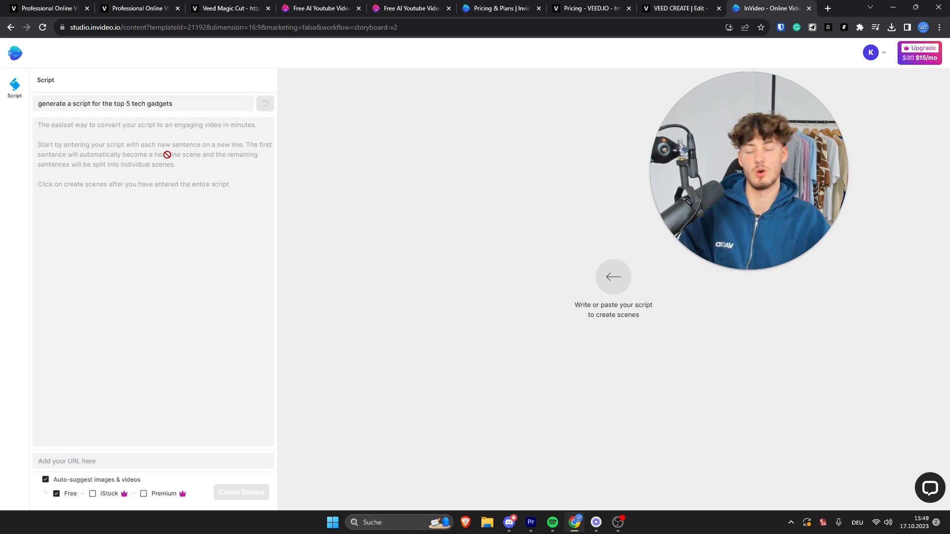
click(254, 104)
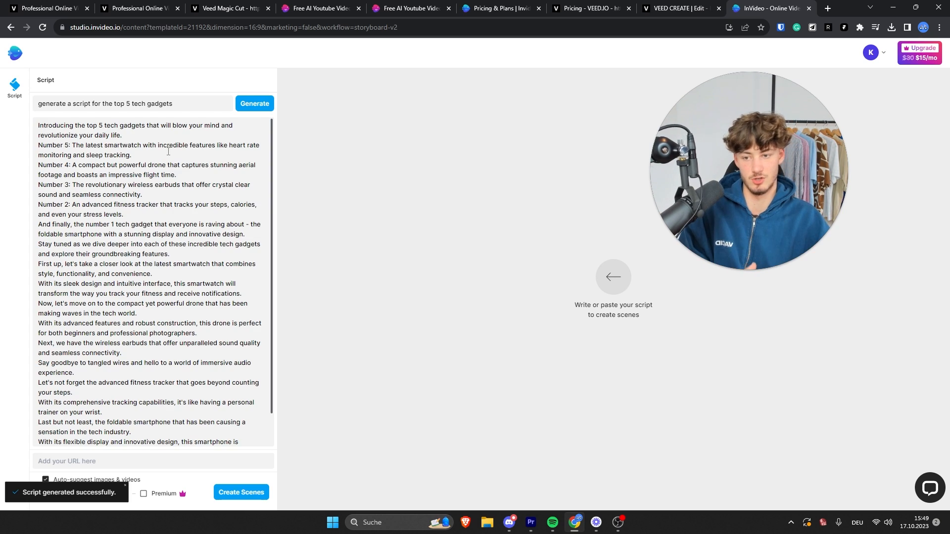